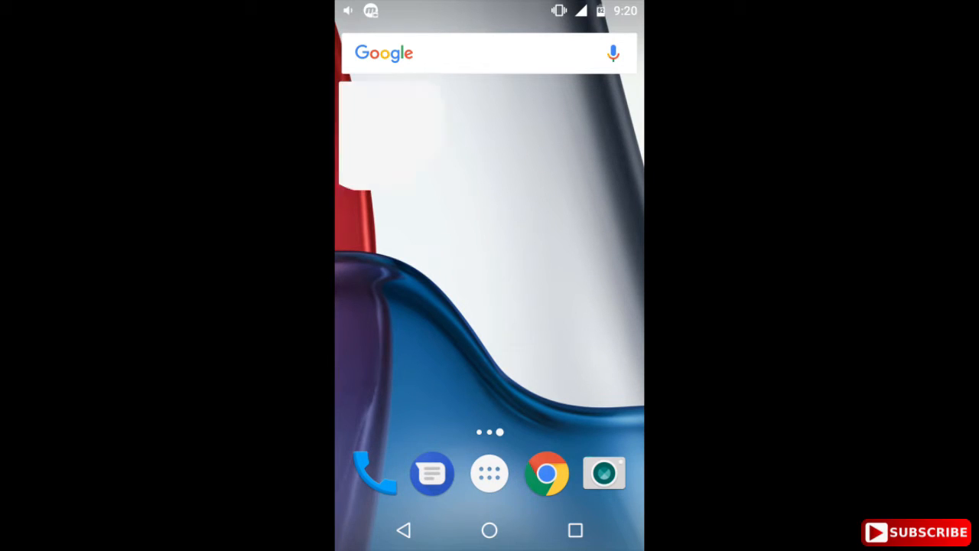
- Launch AZ Screen Recorder from the home-screen folder and expand its floating quick-action bubble
left_click(380, 138)
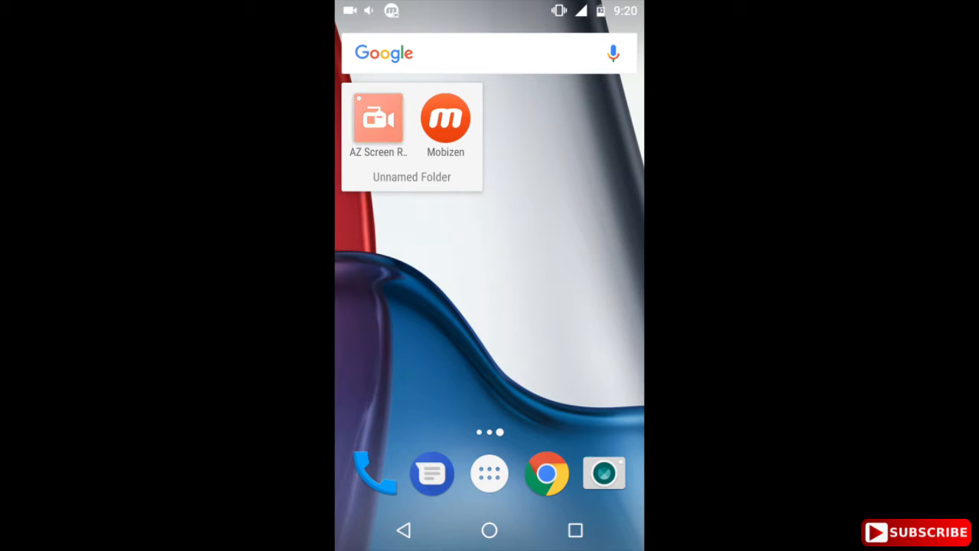
left_click_drag(376, 119, 631, 287)
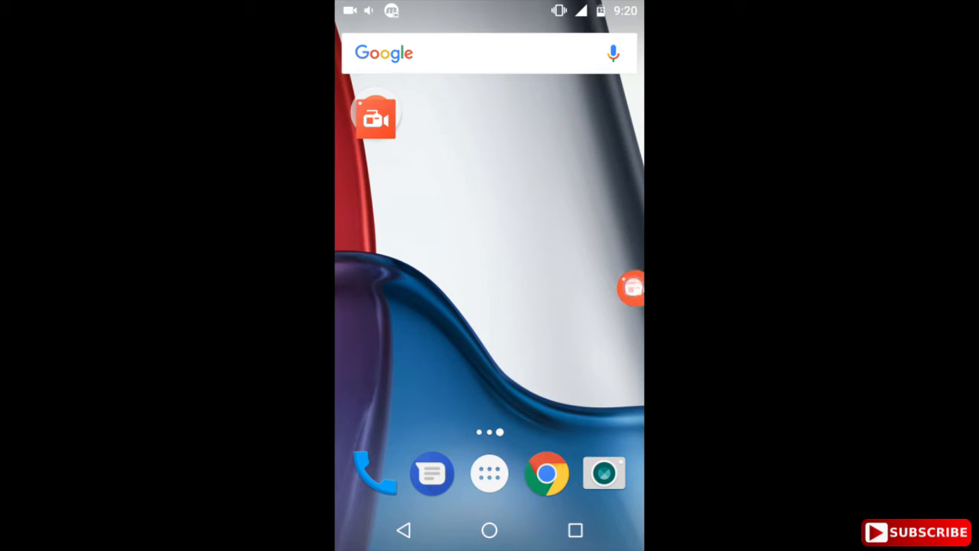
left_click(632, 287)
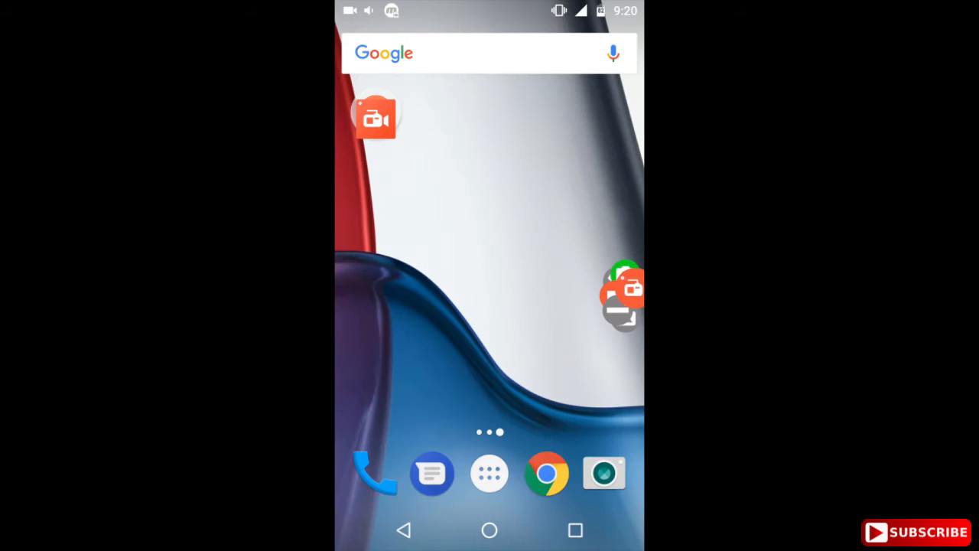
left_click(620, 294)
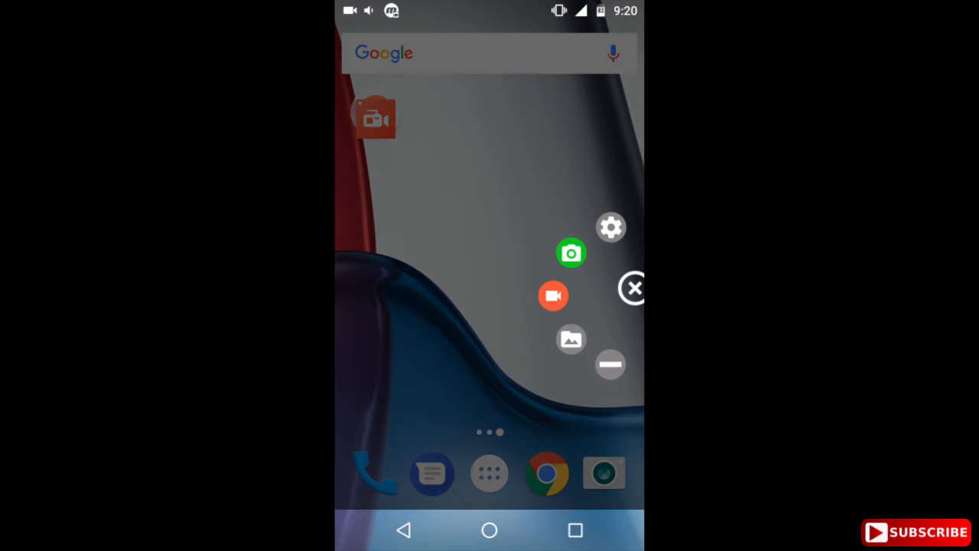
- Browse the Videos and Screenshots galleries, one item each, then return to the home screen
left_click(634, 288)
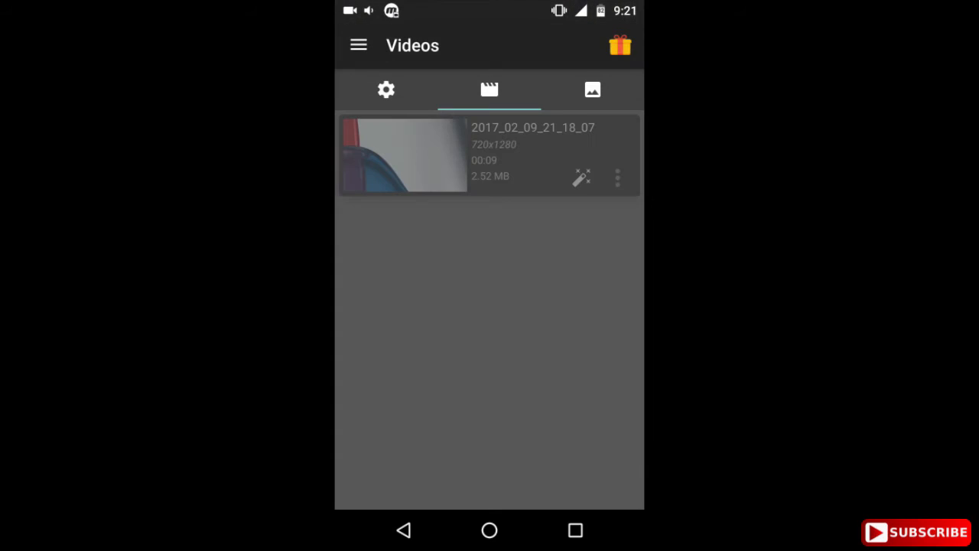
left_click(594, 89)
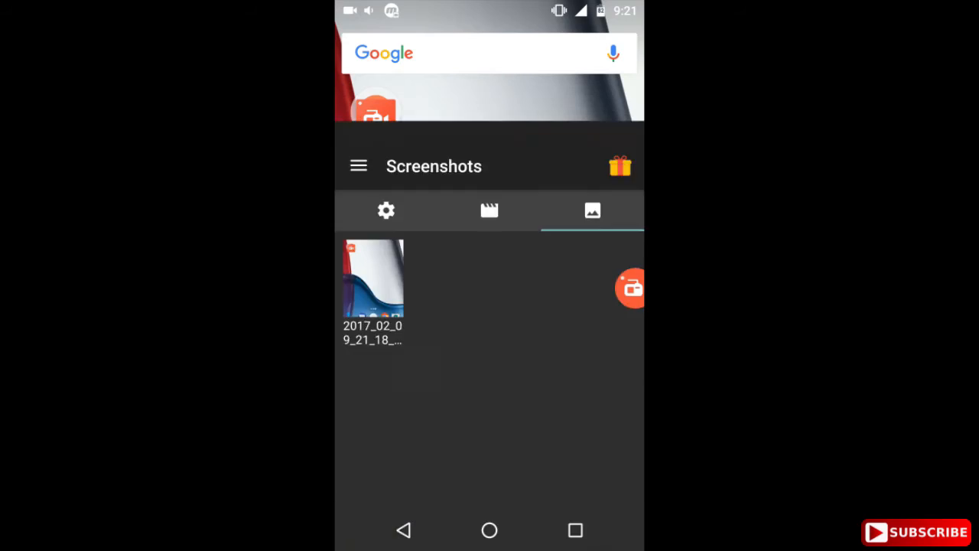
left_click(630, 288)
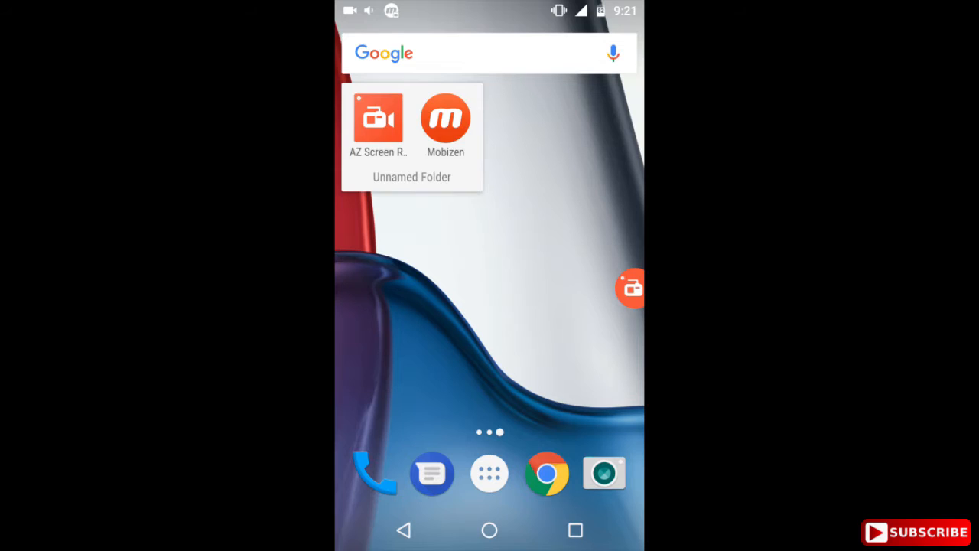
- Open Settings, view the Controller Type choices (Bar/Bubble) and cancel, keeping Bubble
left_click(376, 119)
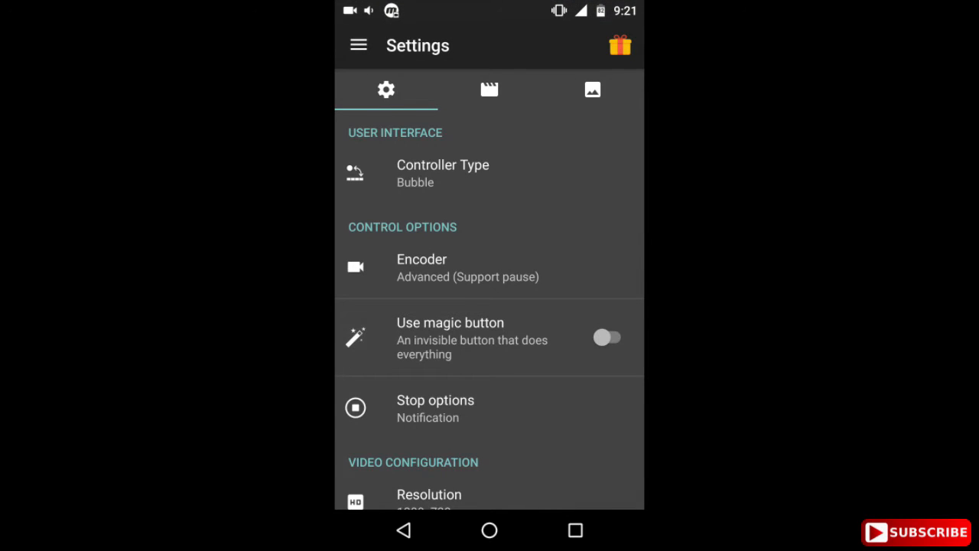
left_click(442, 168)
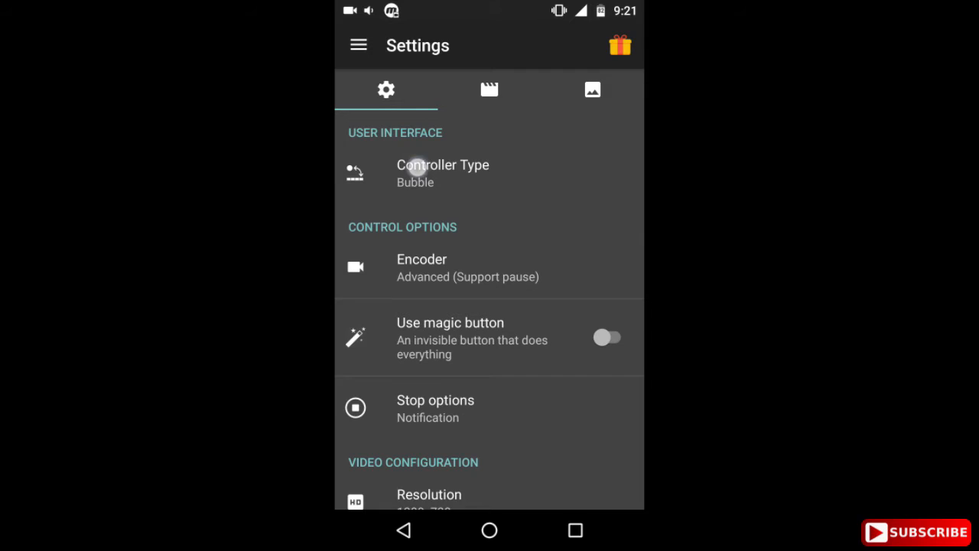
left_click(442, 171)
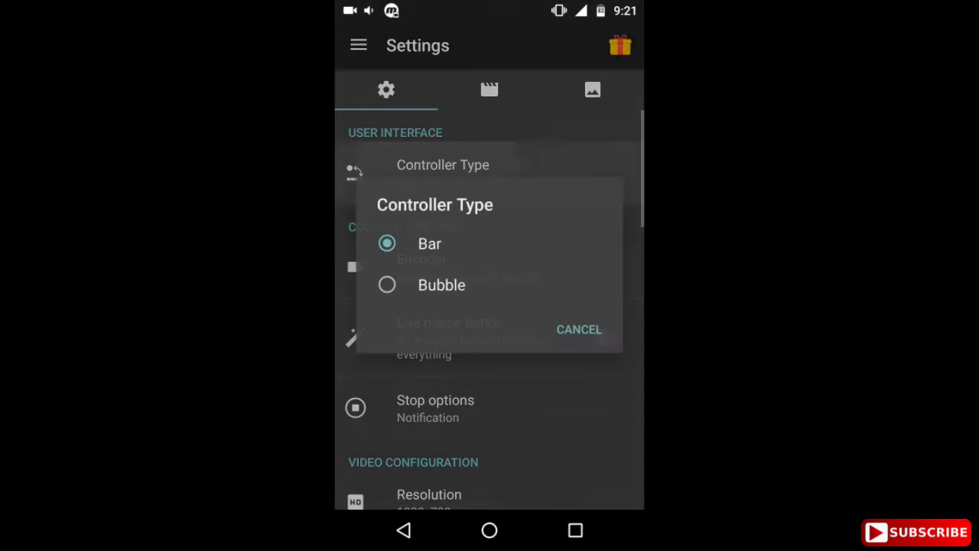
left_click(441, 285)
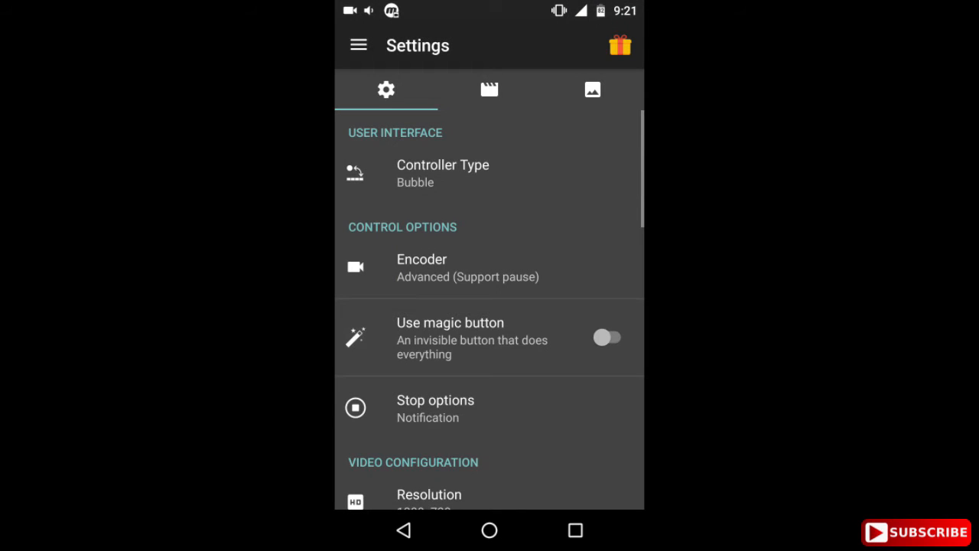
scroll("down", 3)
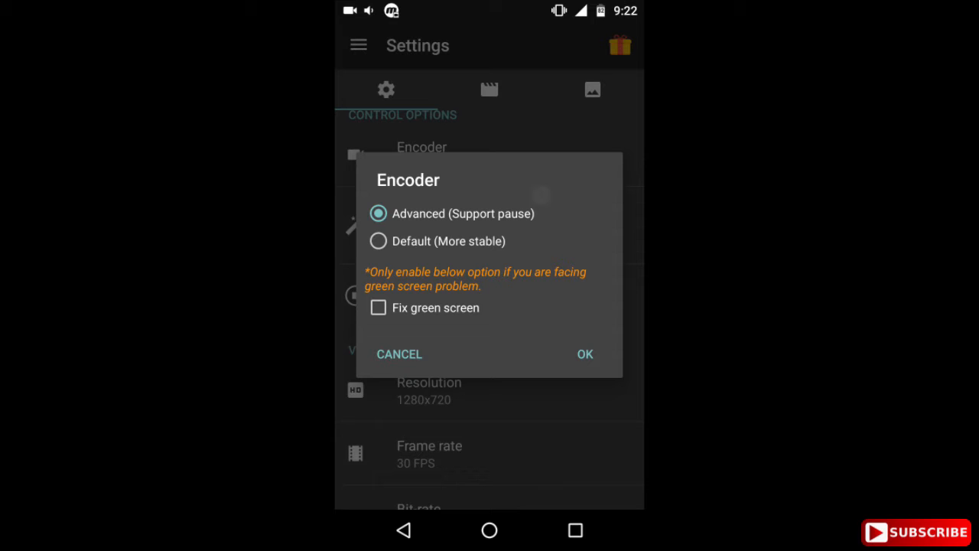
left_click(584, 353)
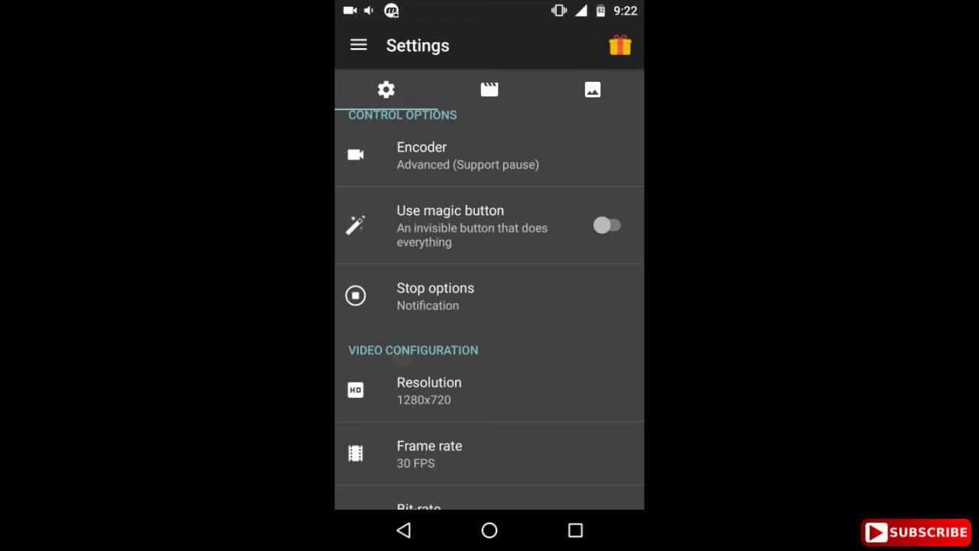
scroll("down", 3)
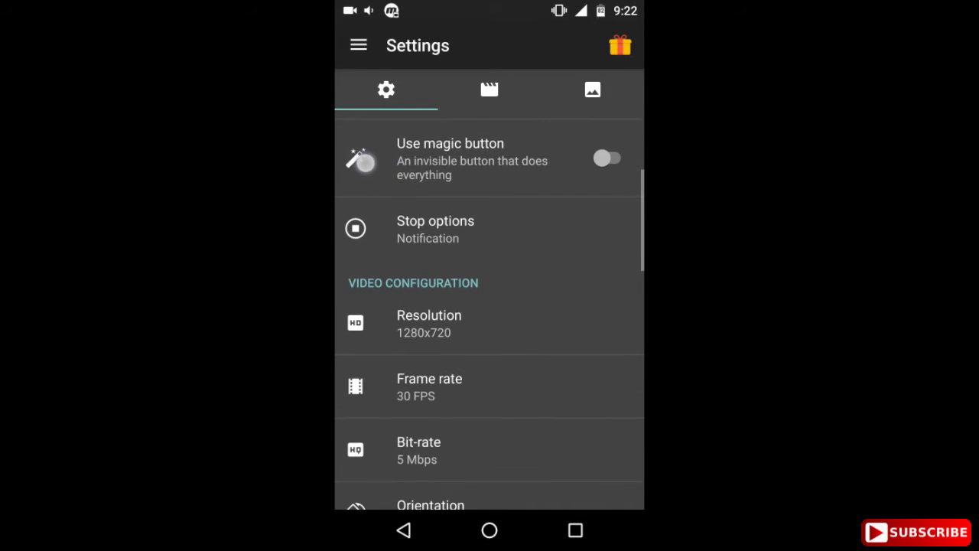
left_click(608, 158)
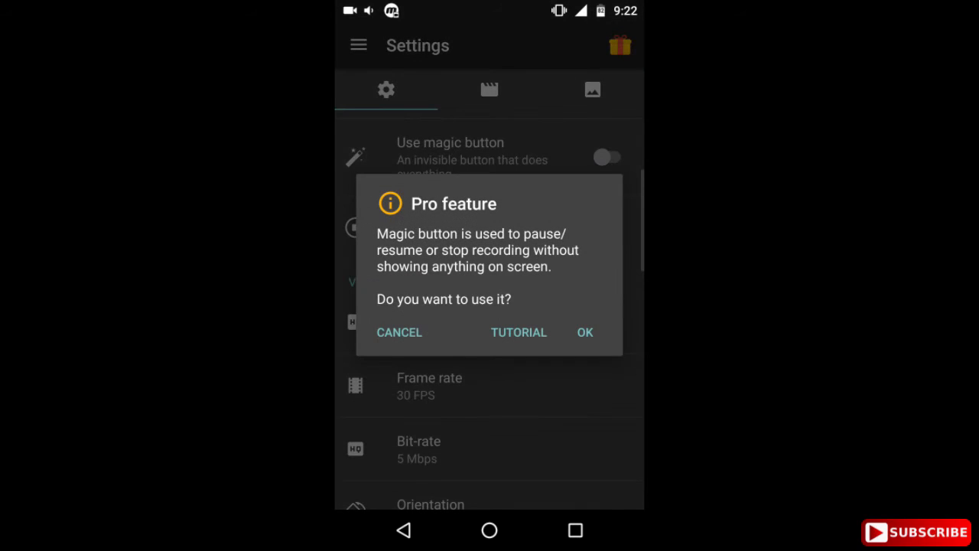
left_click(584, 332)
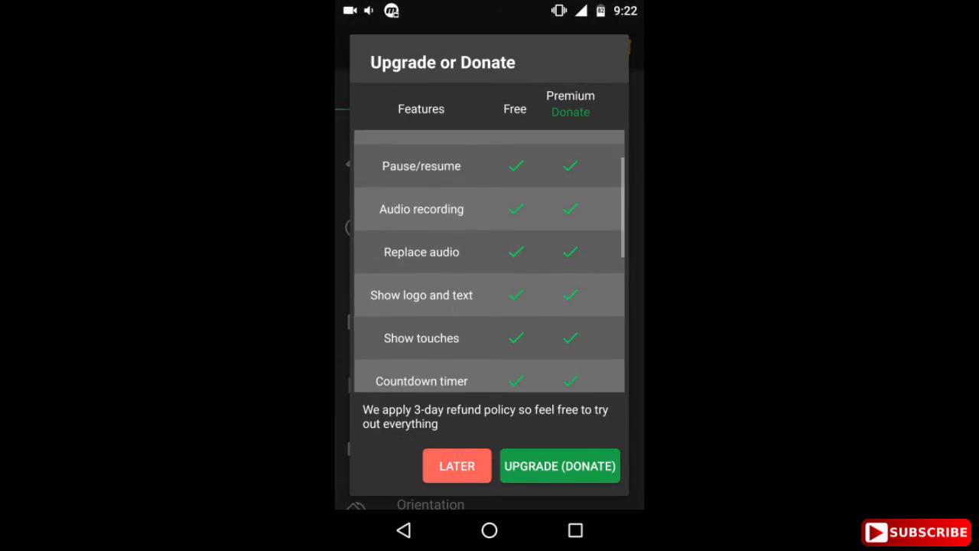
left_click(455, 465)
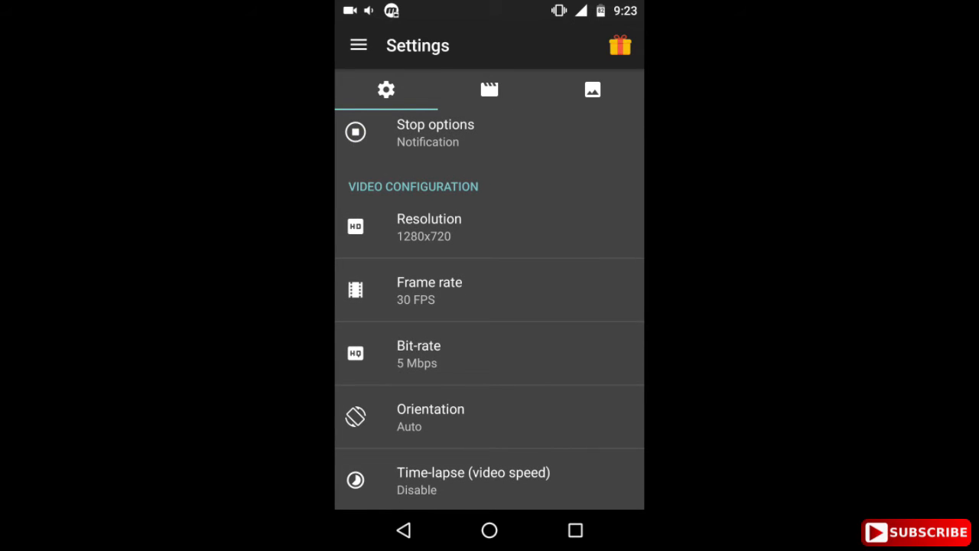
- In the stop options, try the red blinking dot indicator and leave it switched off
left_click(434, 132)
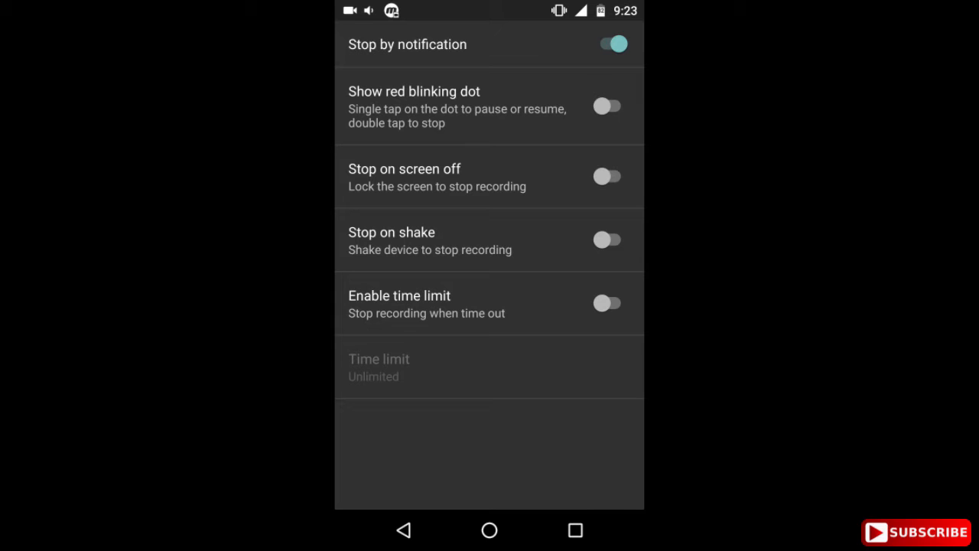
left_click(609, 107)
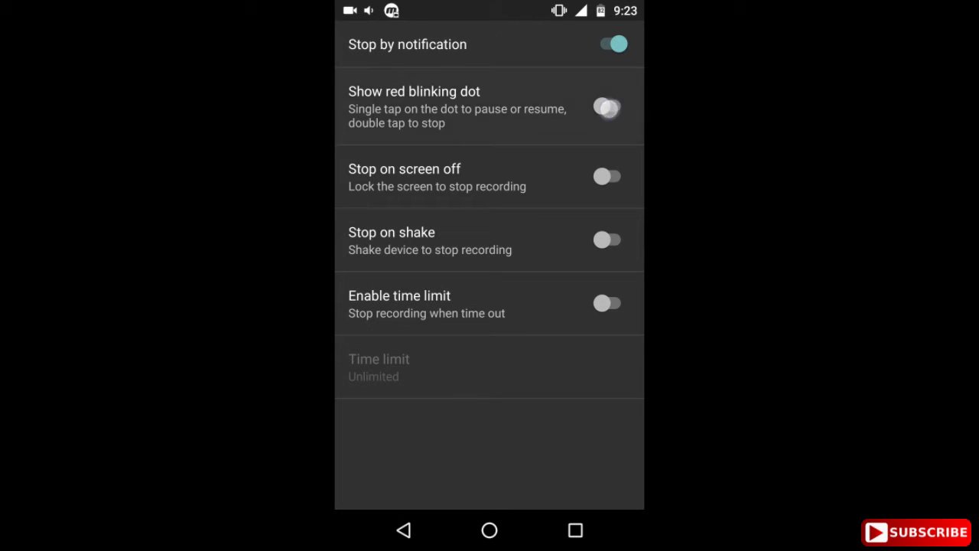
left_click(608, 107)
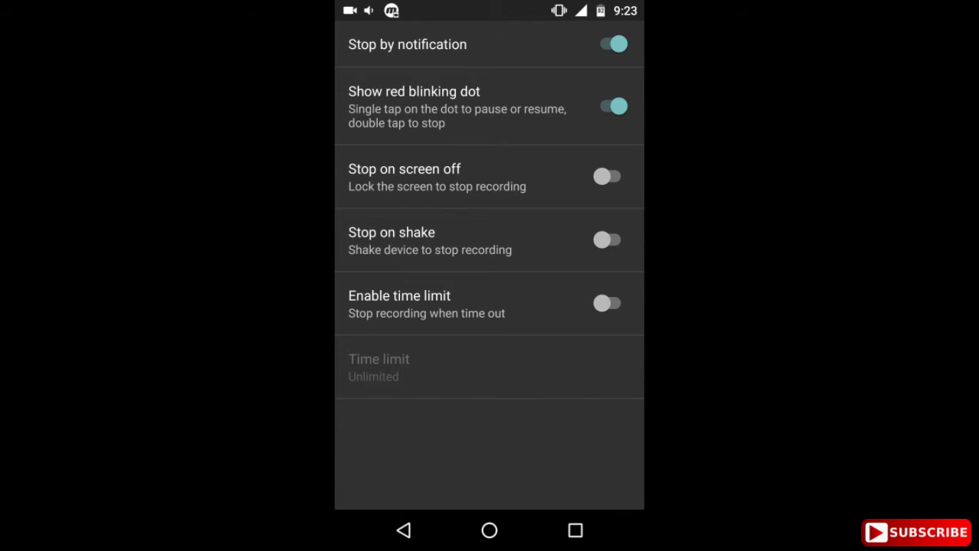
left_click(490, 529)
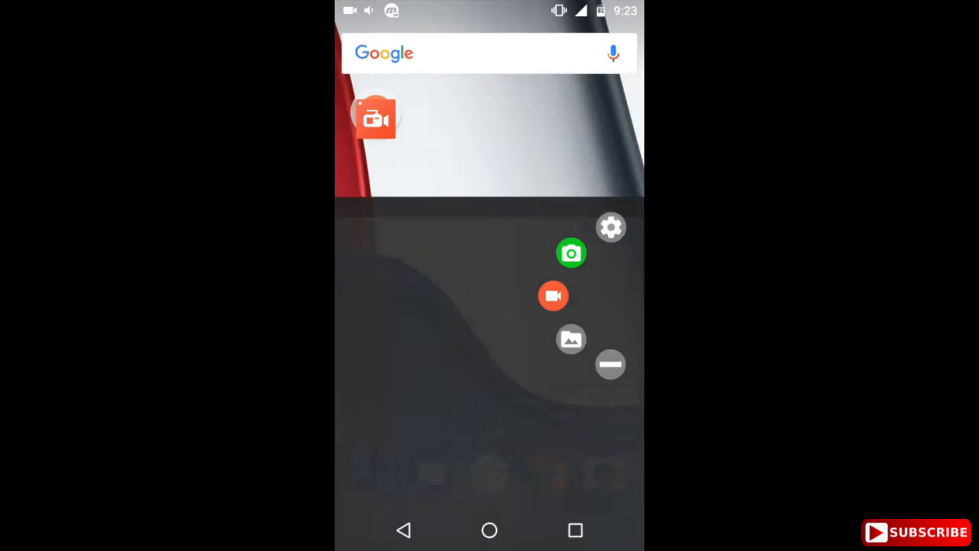
left_click(611, 226)
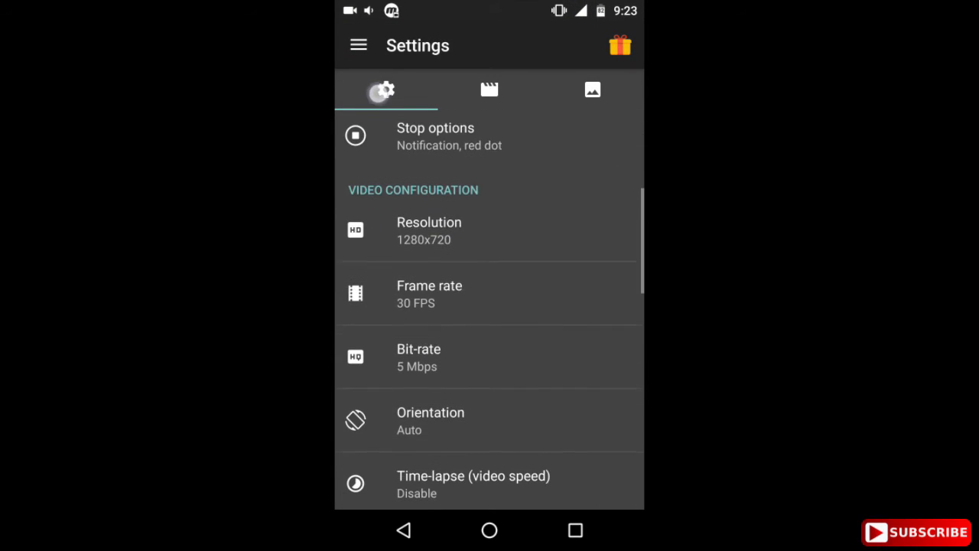
left_click(435, 135)
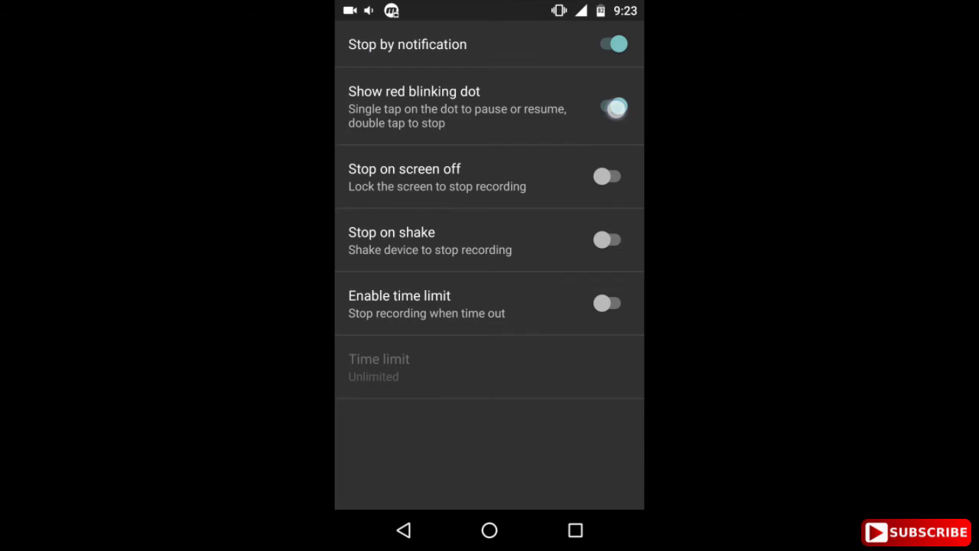
left_click(609, 107)
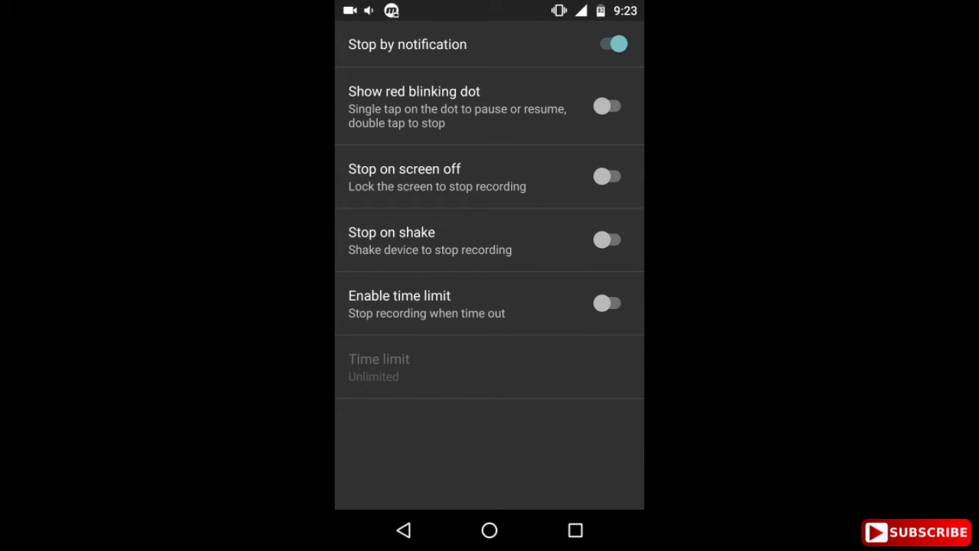
- Leave Stop on screen off and Stop on shake disabled, enable the 600 time limit, and return to settings
left_click(609, 176)
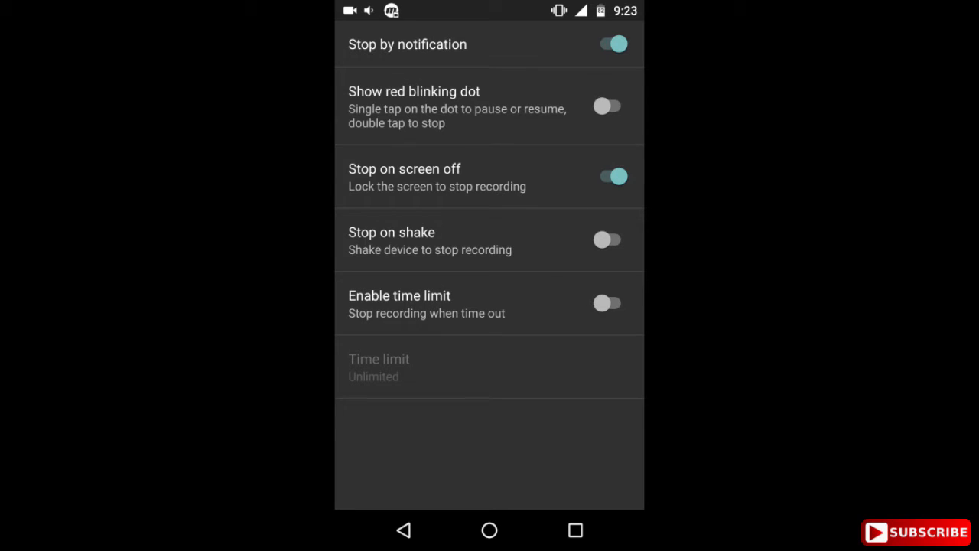
left_click(608, 178)
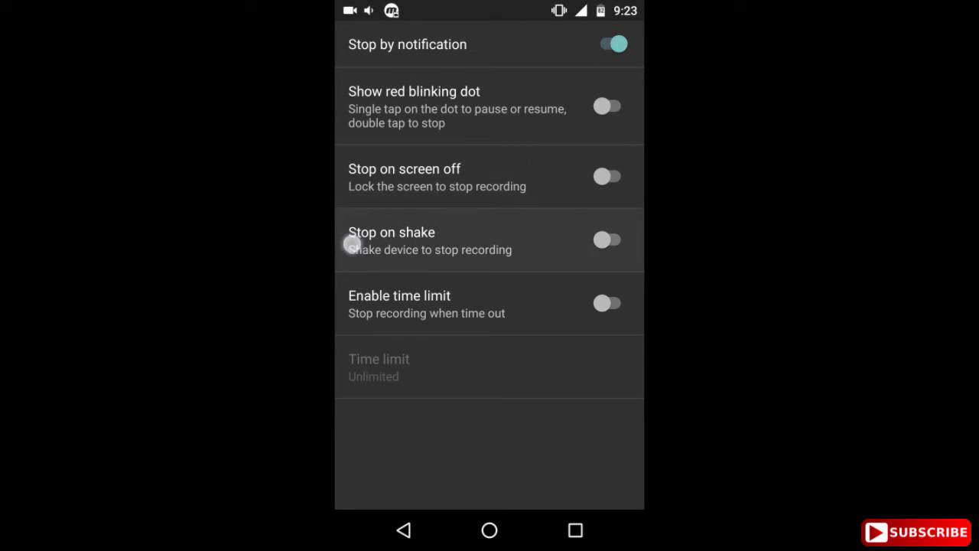
left_click(609, 239)
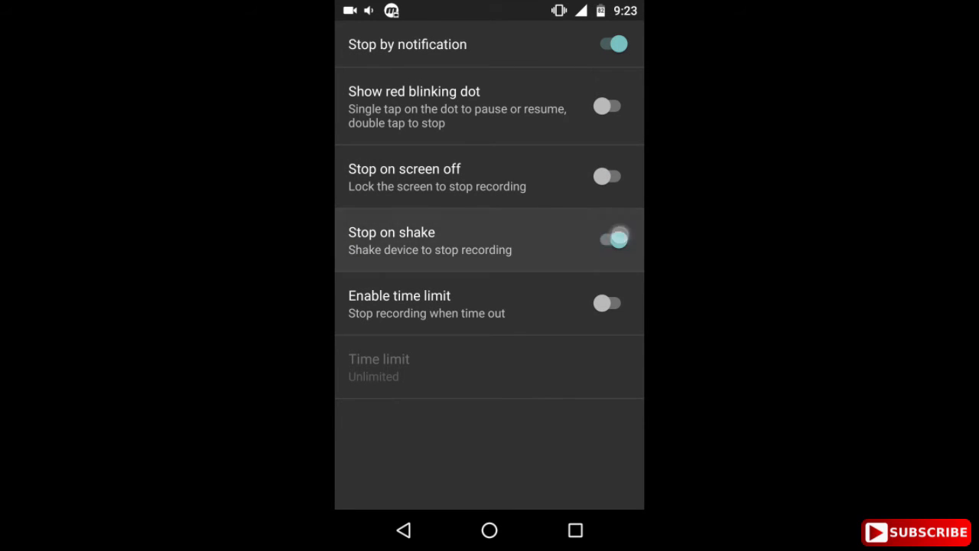
left_click(609, 239)
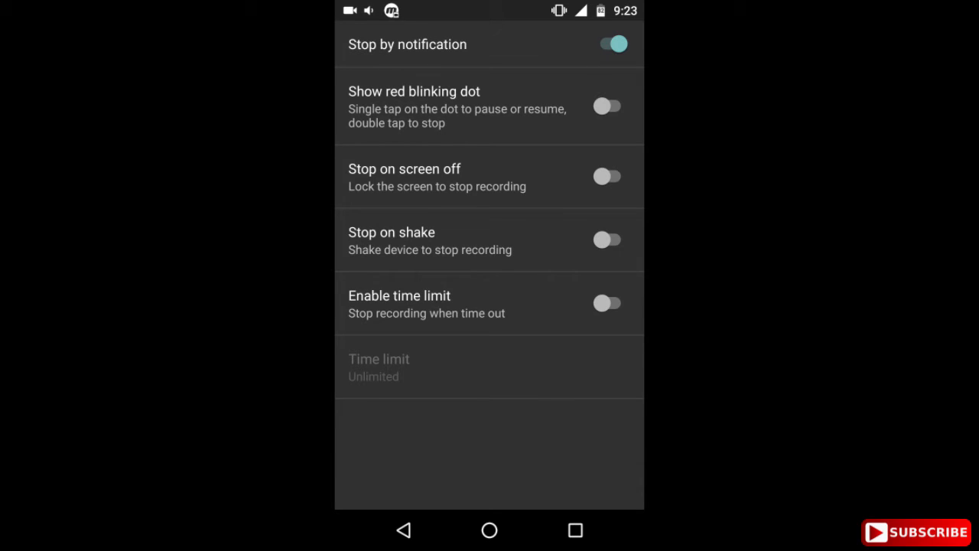
left_click(608, 302)
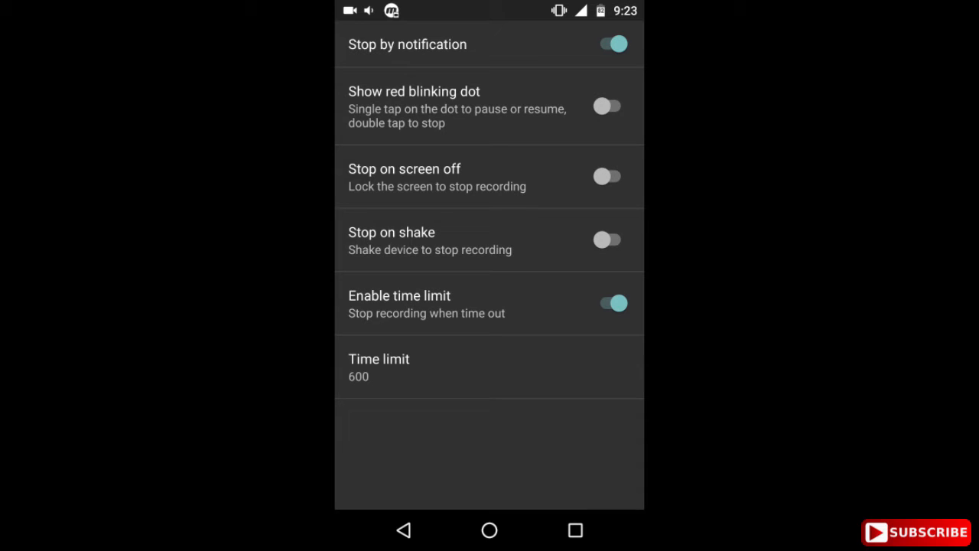
left_click(609, 303)
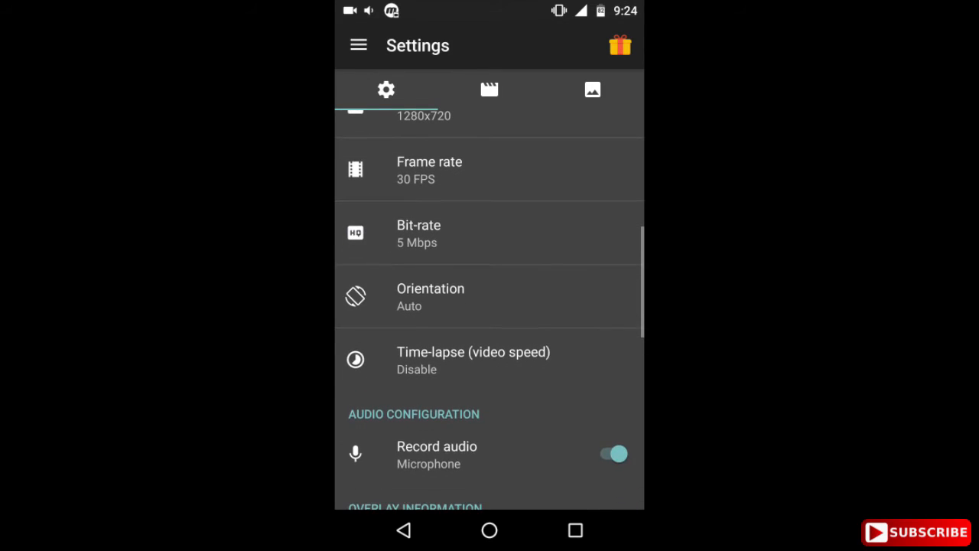
scroll("down", 3)
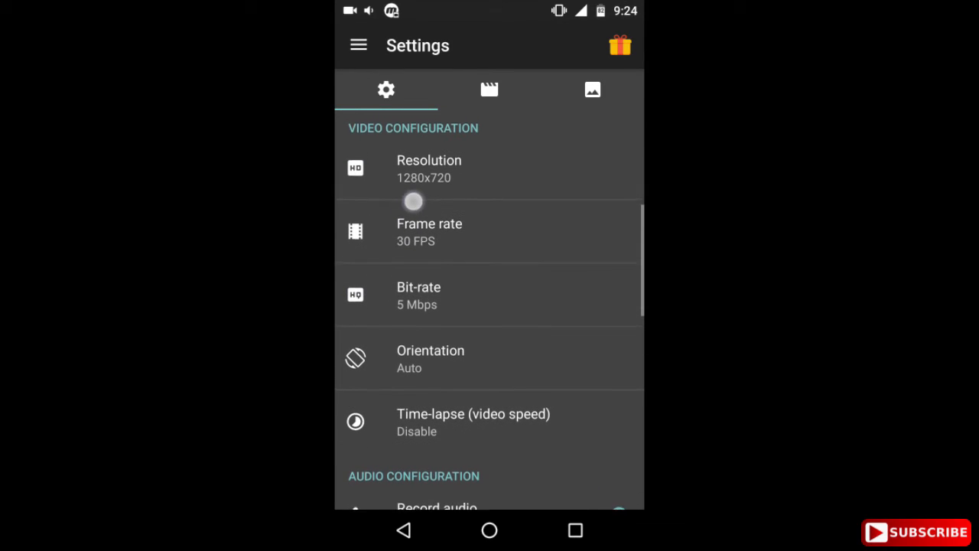
left_click(428, 168)
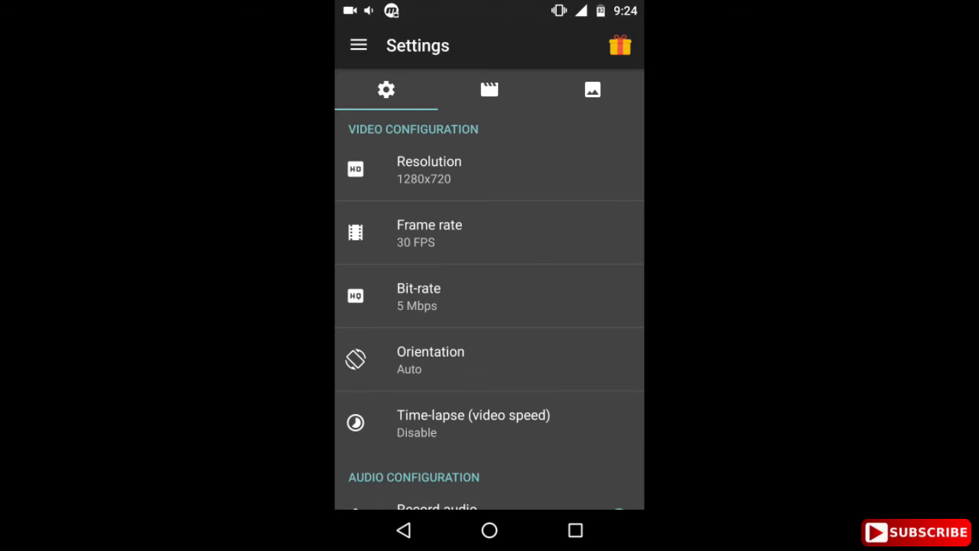
left_click(428, 232)
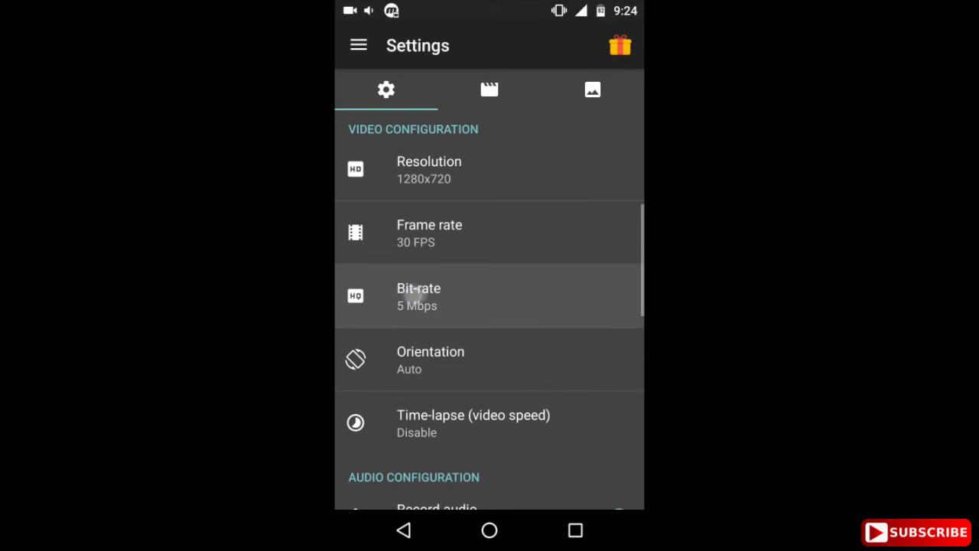
left_click(419, 297)
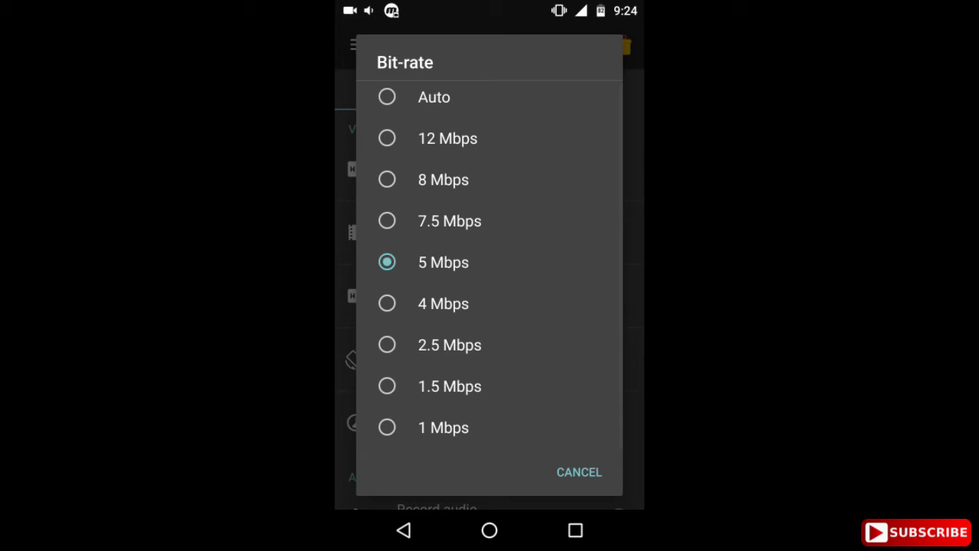
left_click(578, 471)
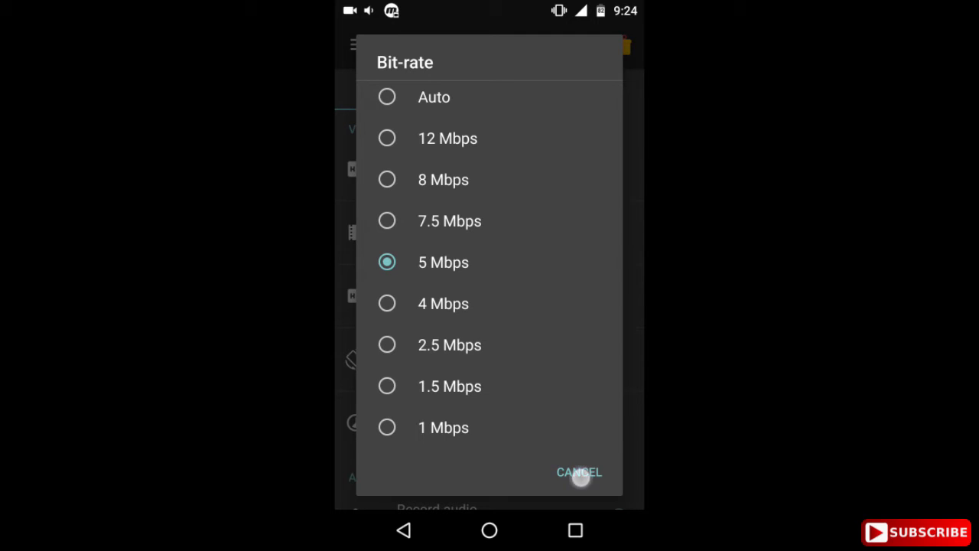
left_click(579, 471)
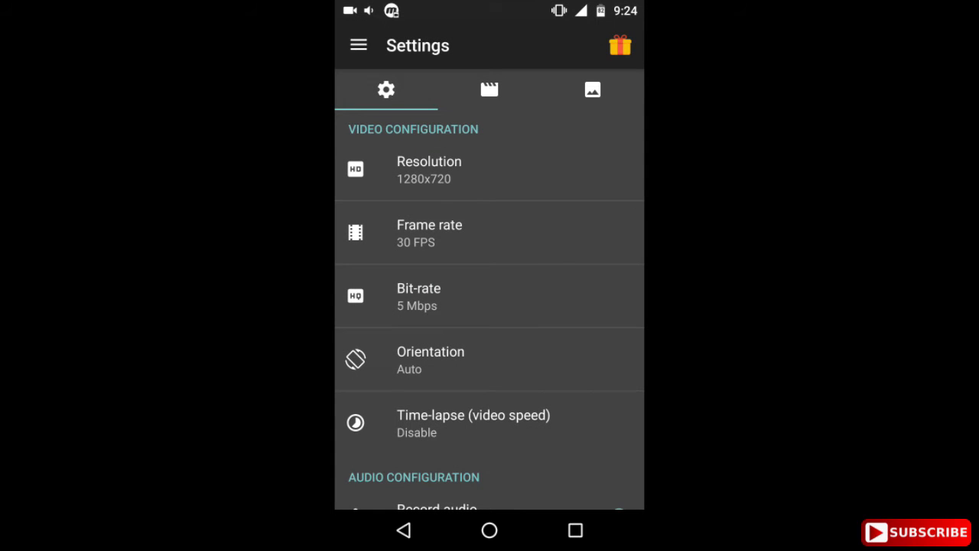
scroll("down", 3)
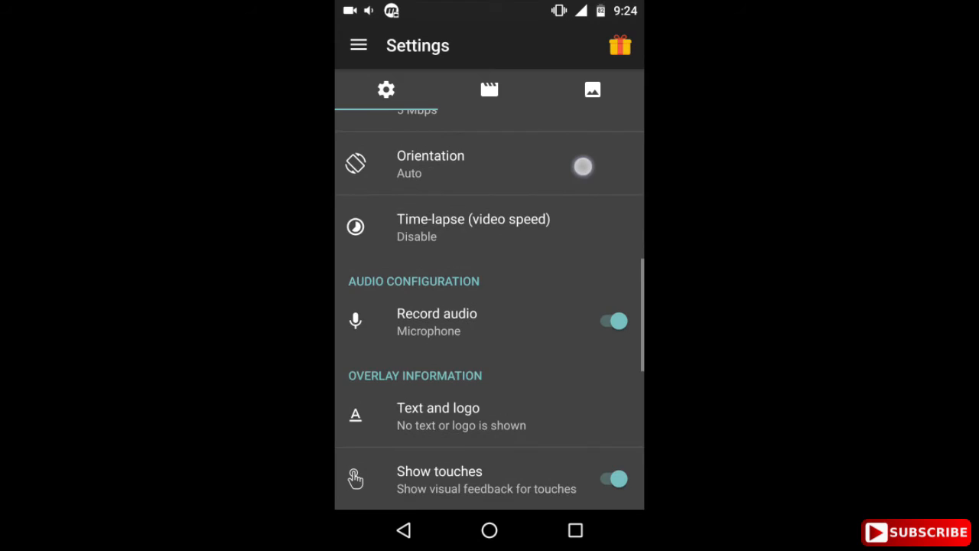
left_click(430, 164)
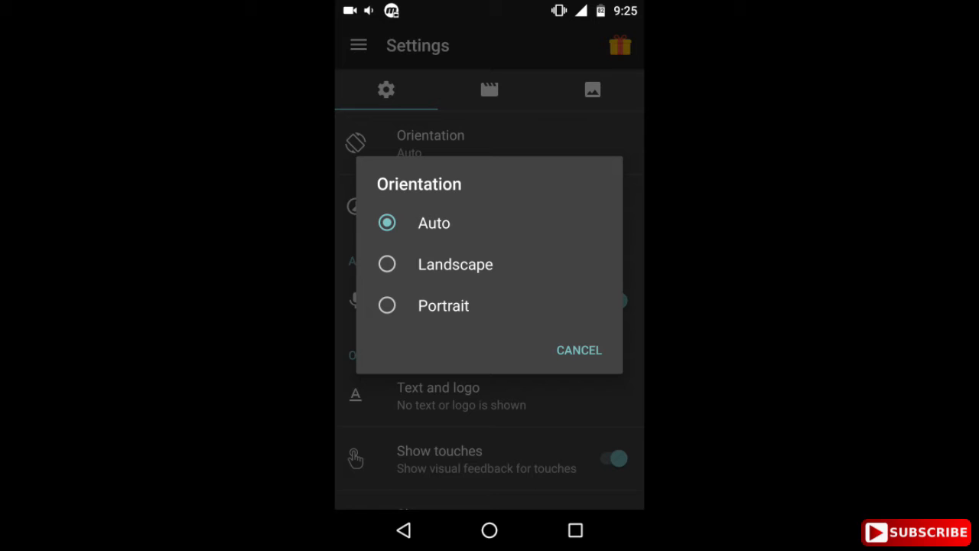
left_click(578, 348)
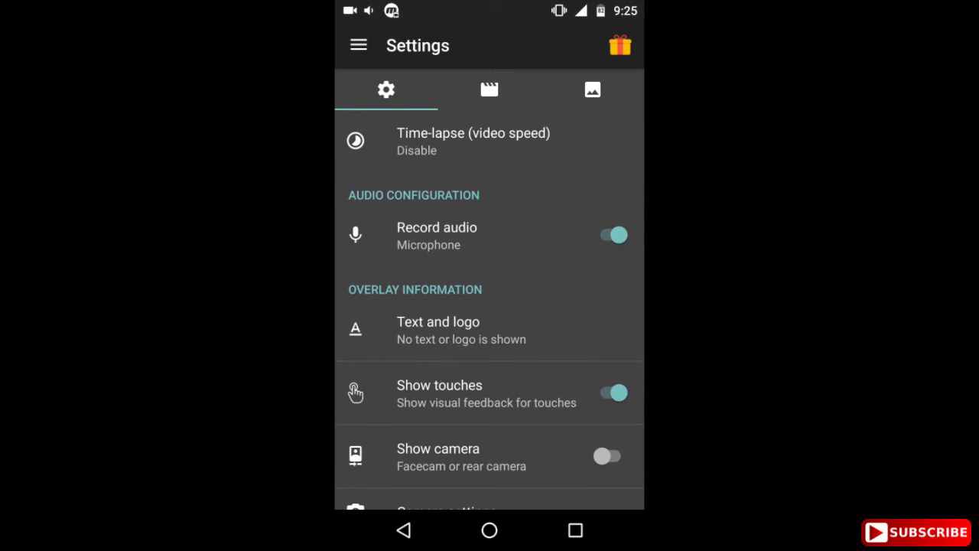
left_click(473, 141)
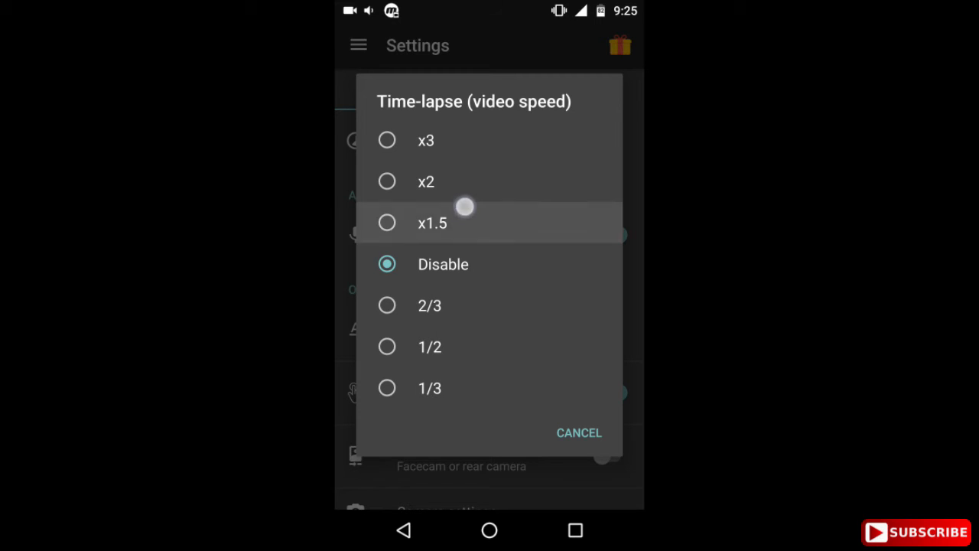
mouse_move(466, 119)
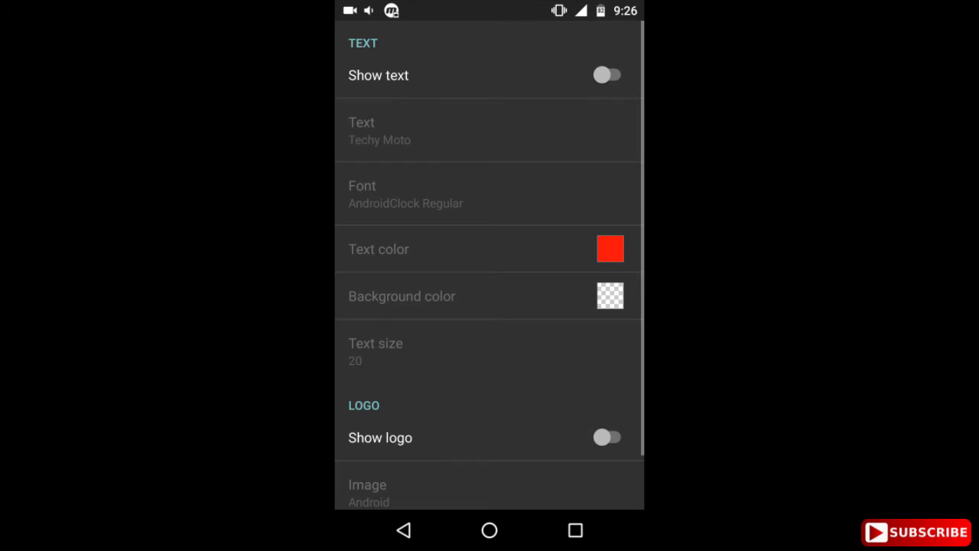
- Switch on the Show text overlay, displaying 'Techy Moto' in red
left_click(609, 73)
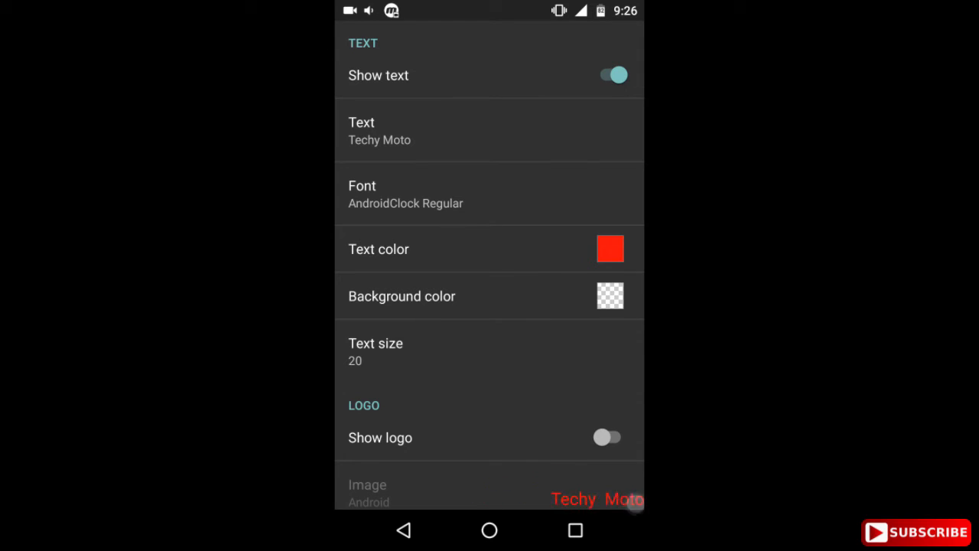
- Set the overlay text to 'Techy', colour it bright green, and adjust the colour's alpha slider
left_click(489, 130)
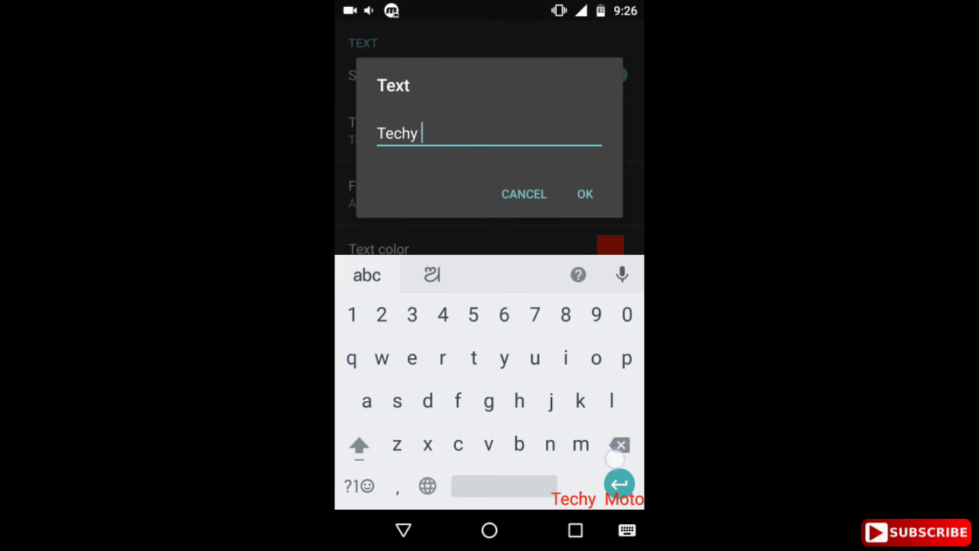
left_click(585, 192)
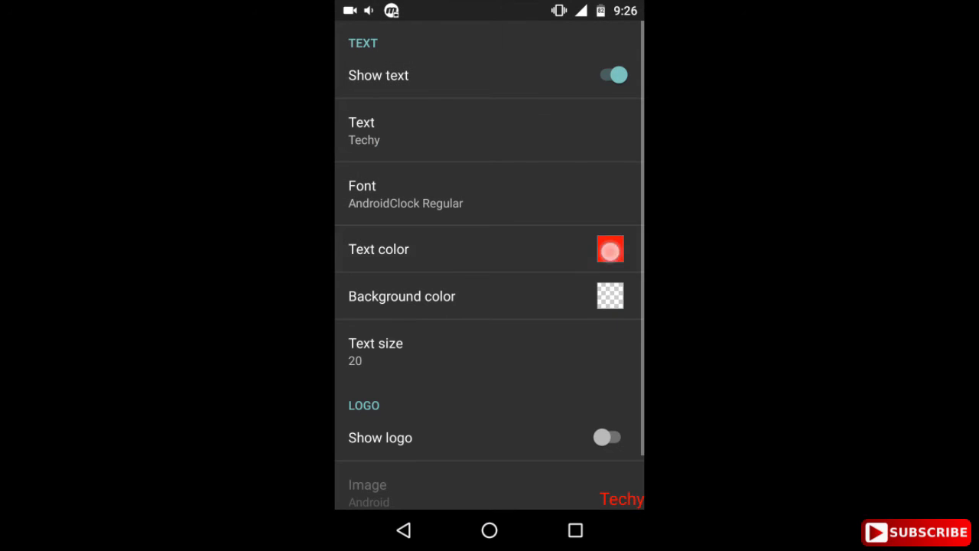
left_click(609, 248)
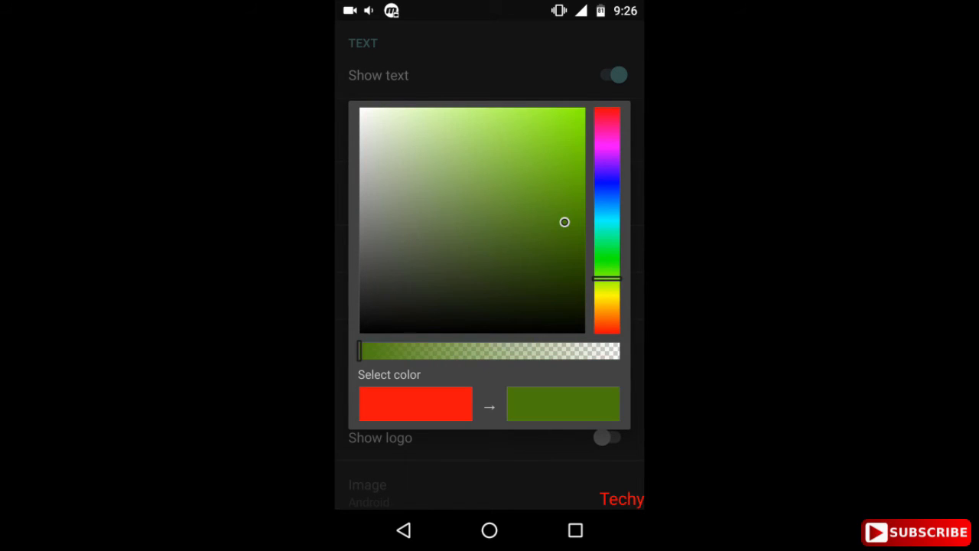
left_click(575, 107)
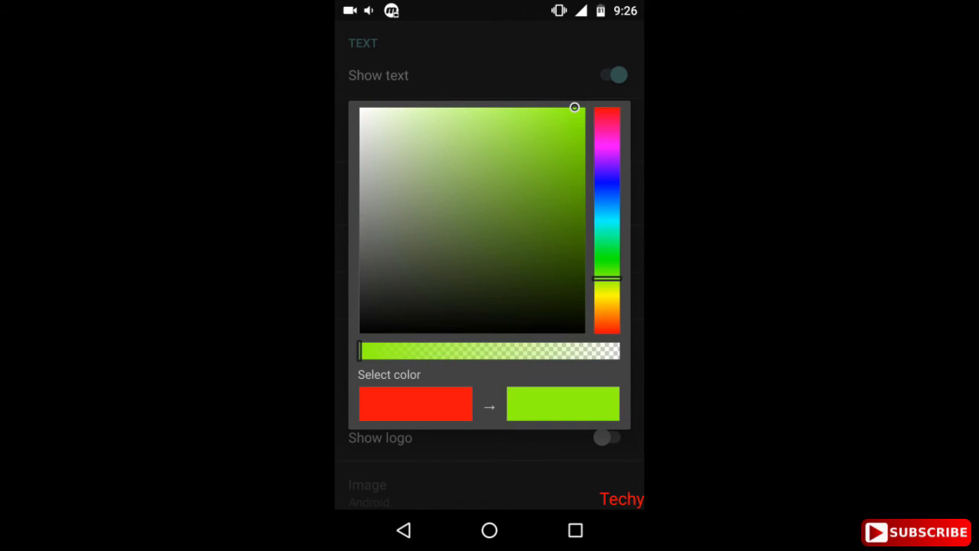
left_click(563, 404)
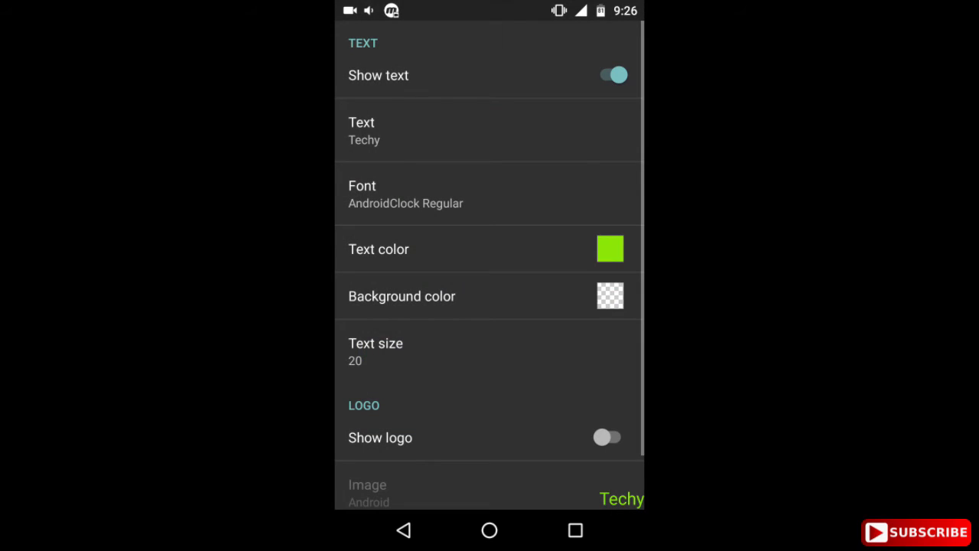
left_click(489, 248)
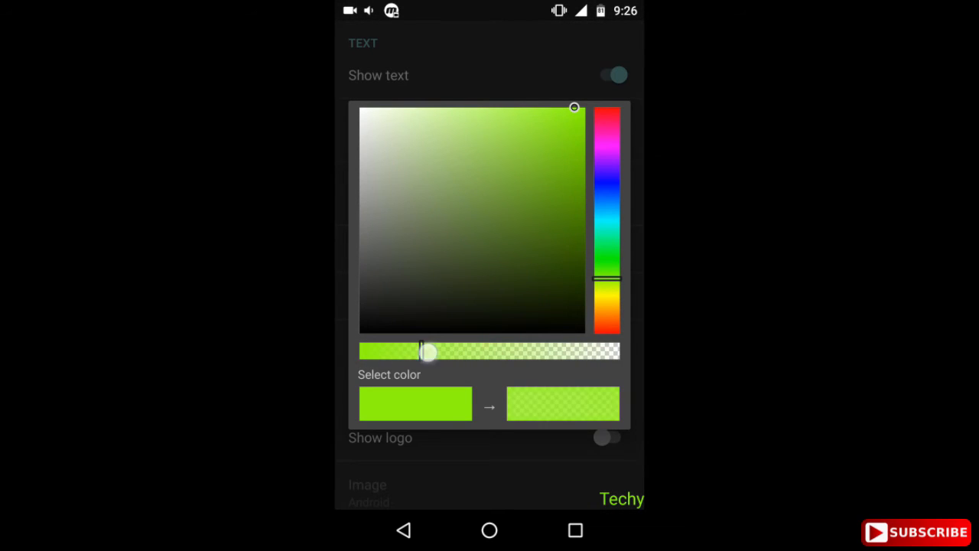
left_click_drag(428, 351, 527, 351)
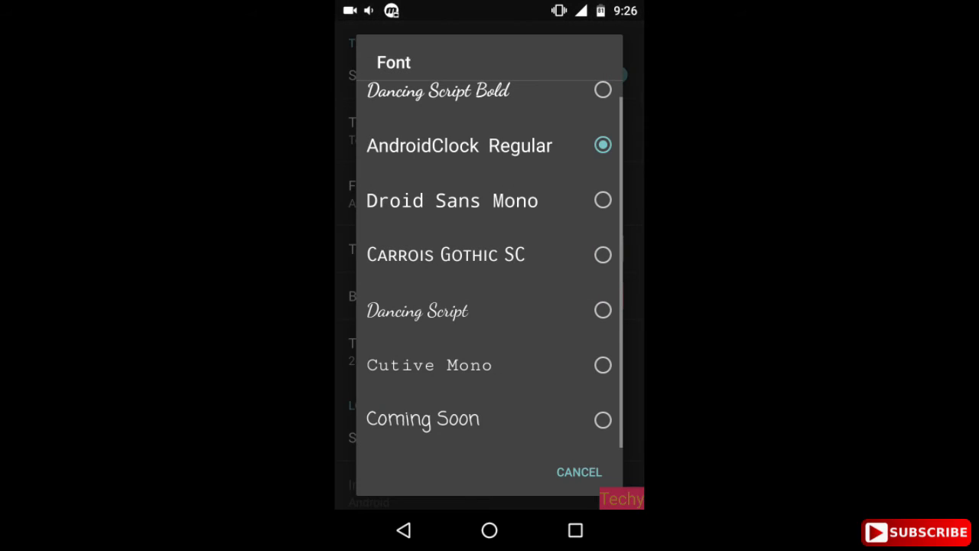
- Choose the Dancing Script font, keep bright green, and set text size 20 after trying 30 and 10
left_click(416, 311)
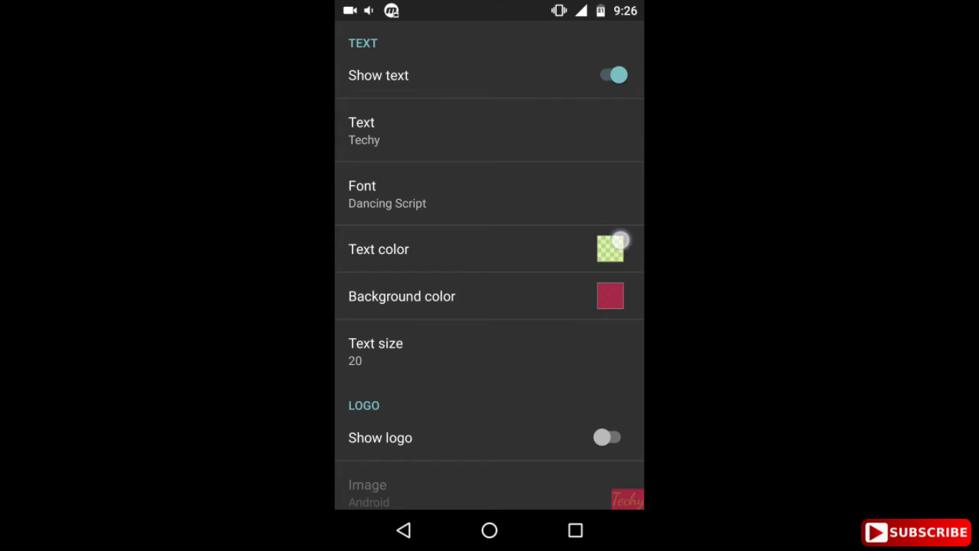
left_click(609, 248)
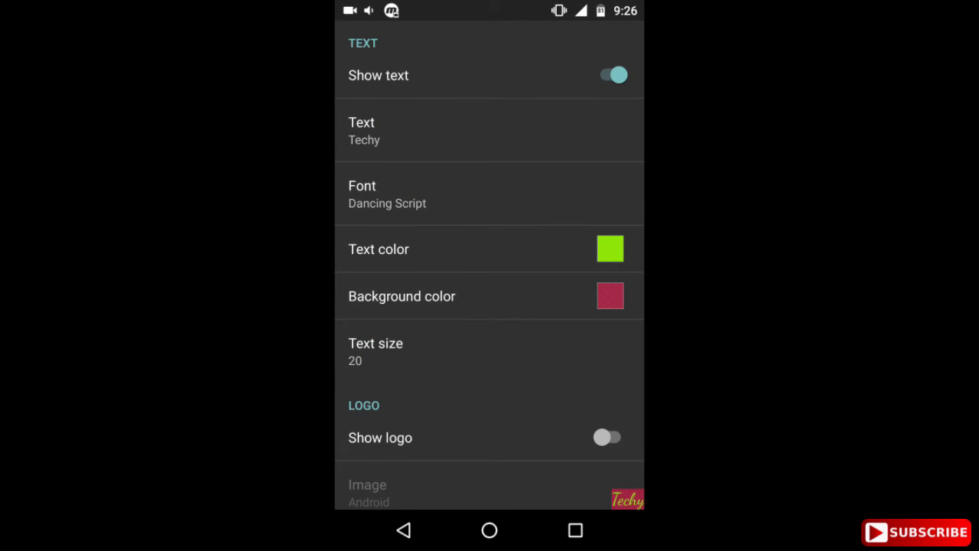
left_click(376, 351)
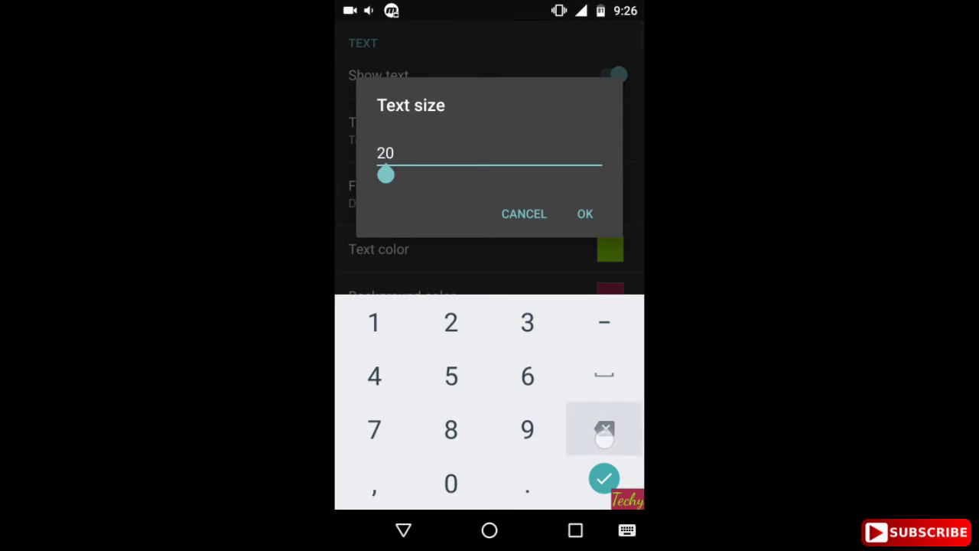
left_click(584, 214)
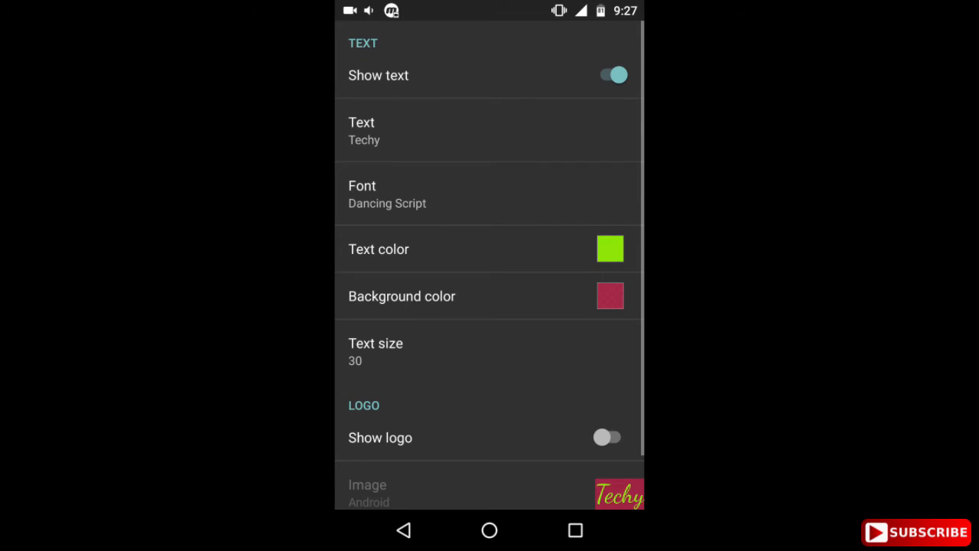
left_click(376, 352)
type("10")
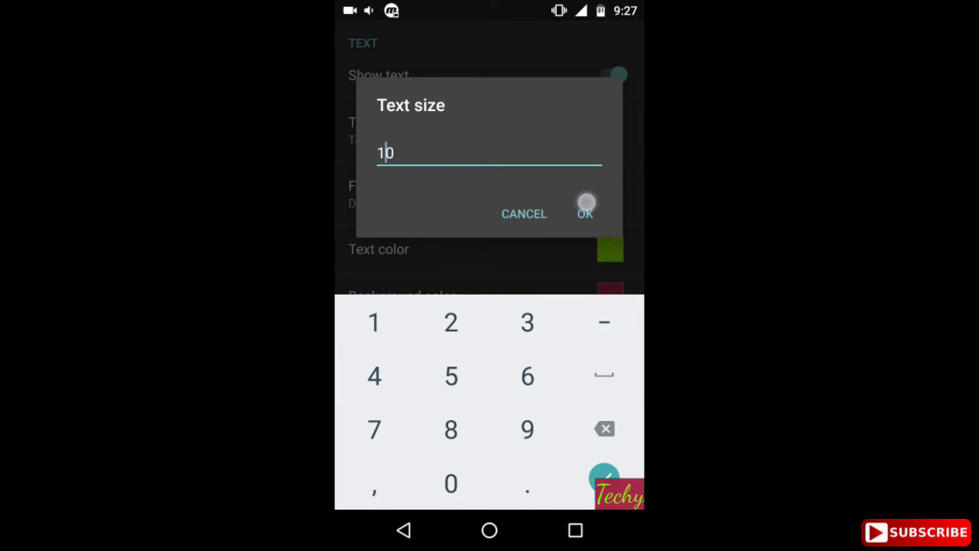
left_click(585, 215)
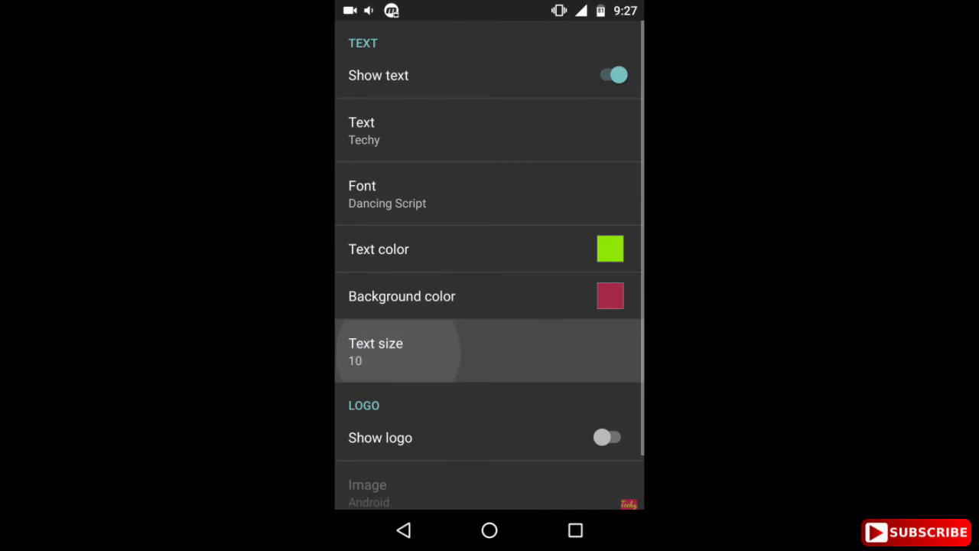
left_click(376, 350)
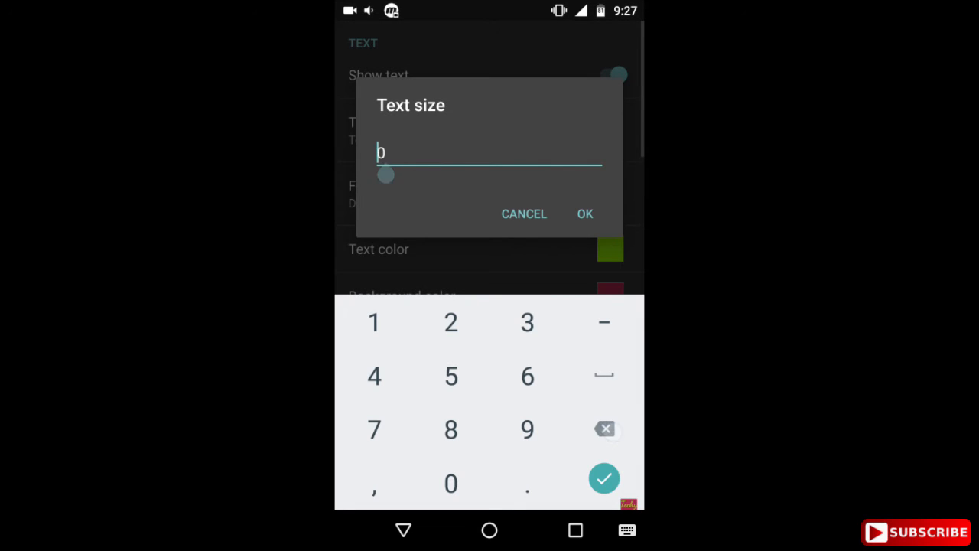
left_click(584, 214)
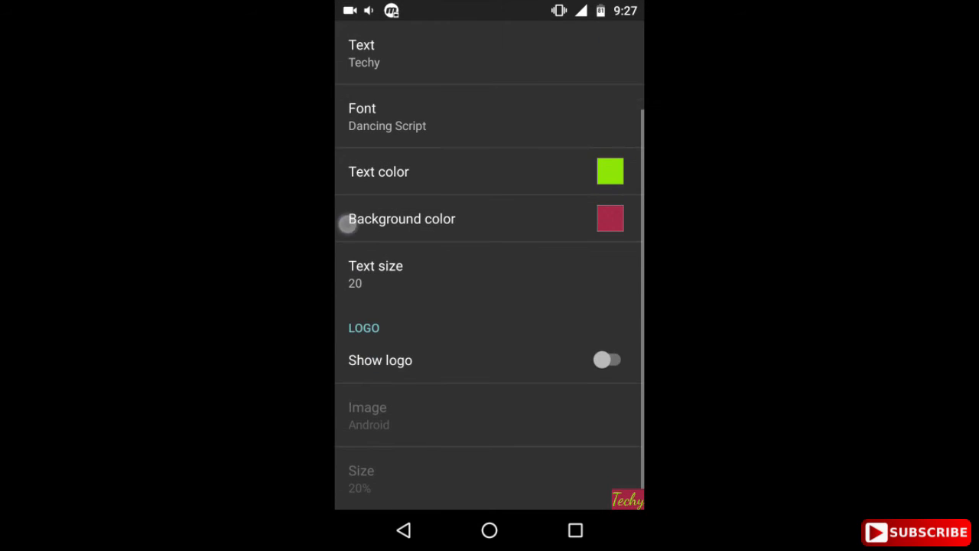
- Turn on the logo overlay and set its size, trying 7% then 21%
left_click(609, 359)
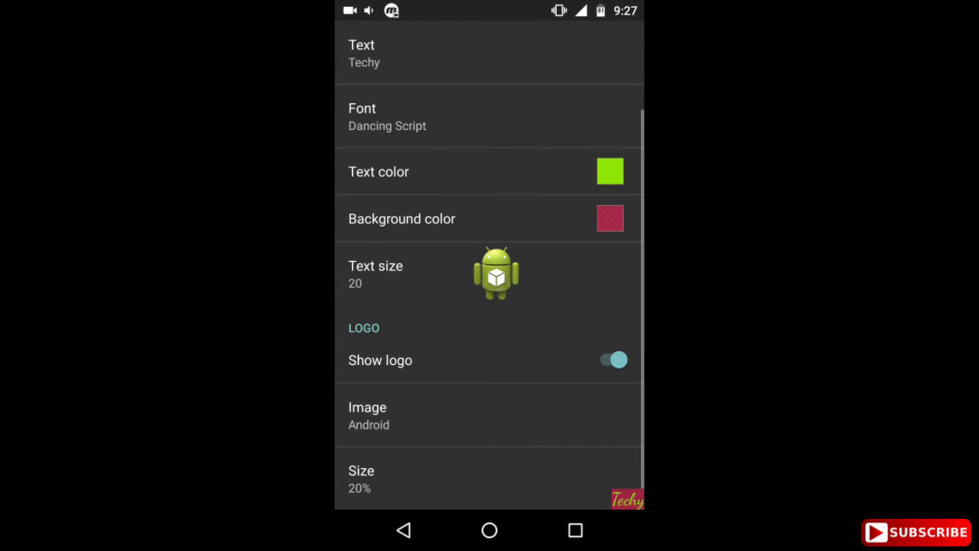
left_click(361, 477)
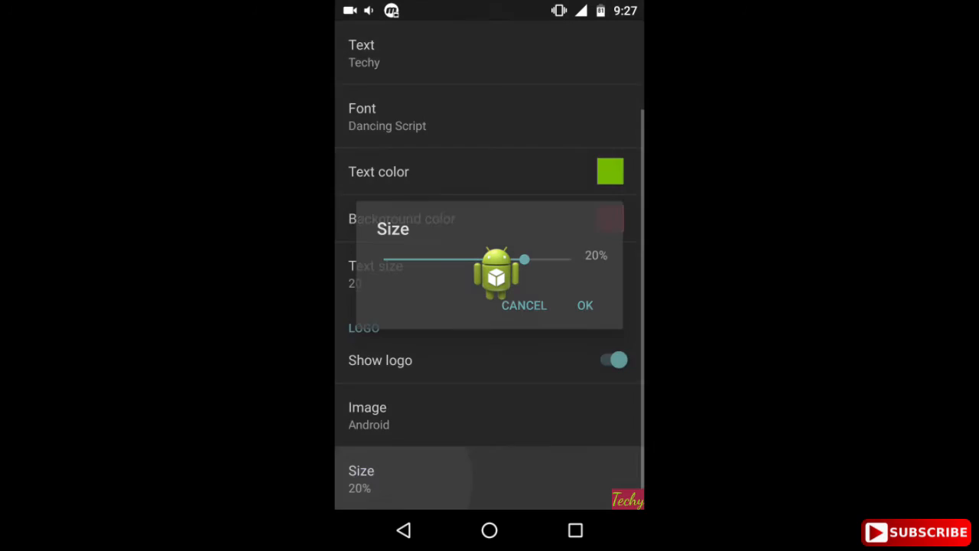
left_click_drag(523, 259, 401, 259)
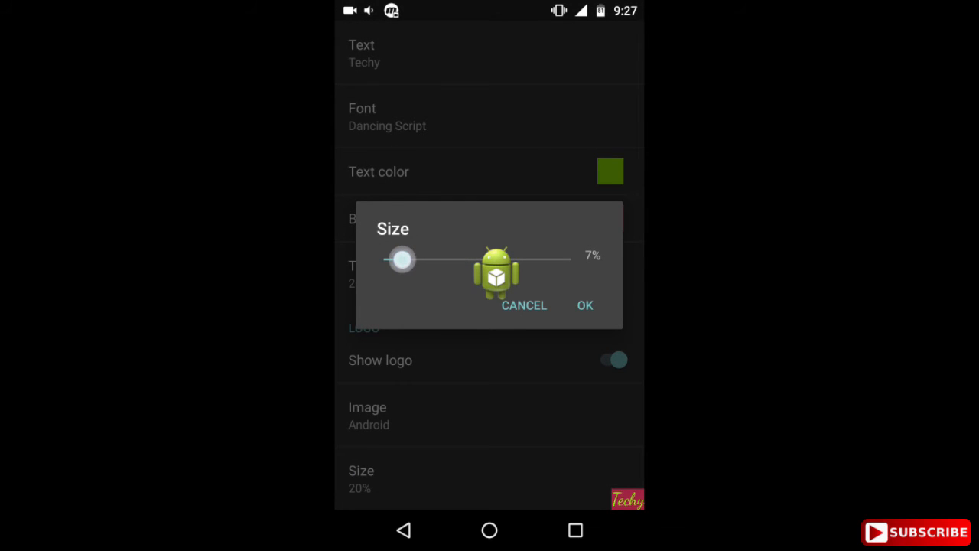
left_click(584, 306)
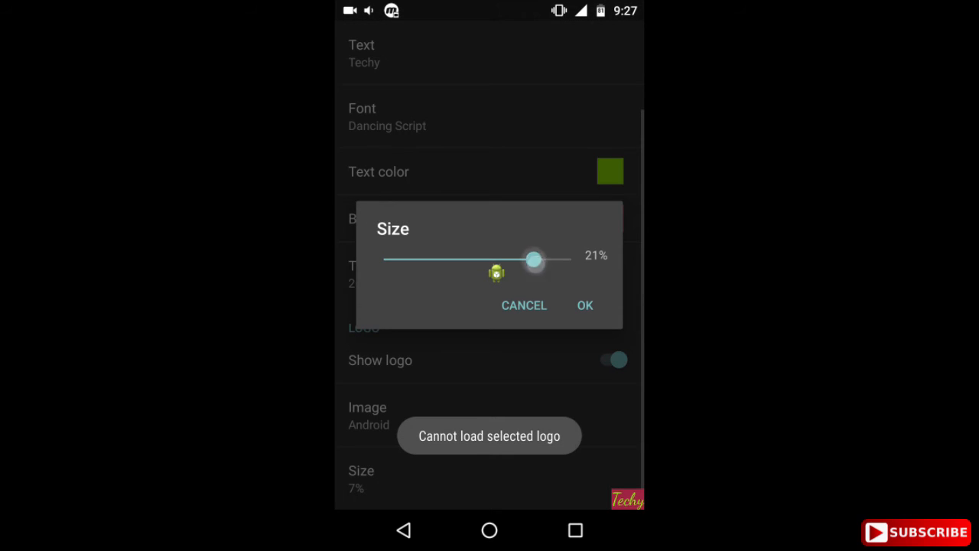
left_click(584, 306)
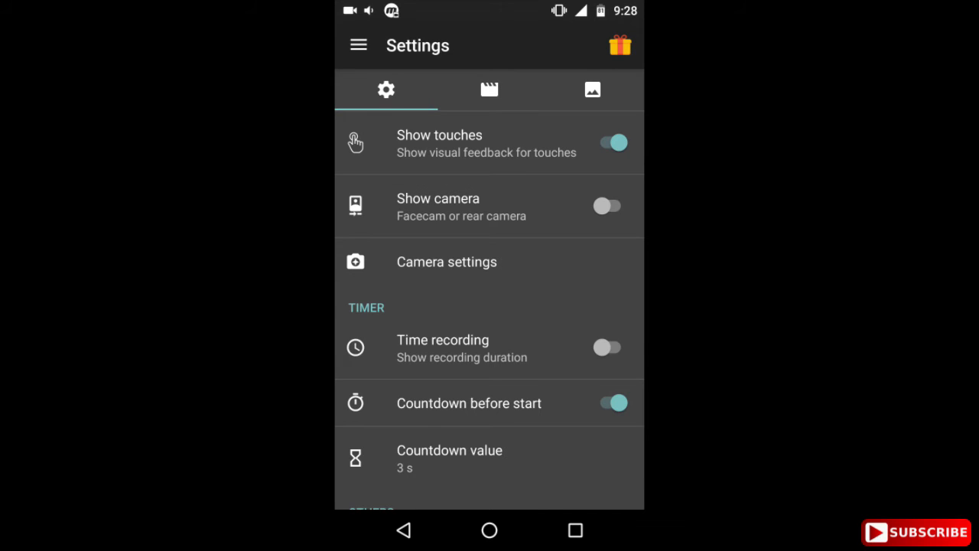
scroll("down", 3)
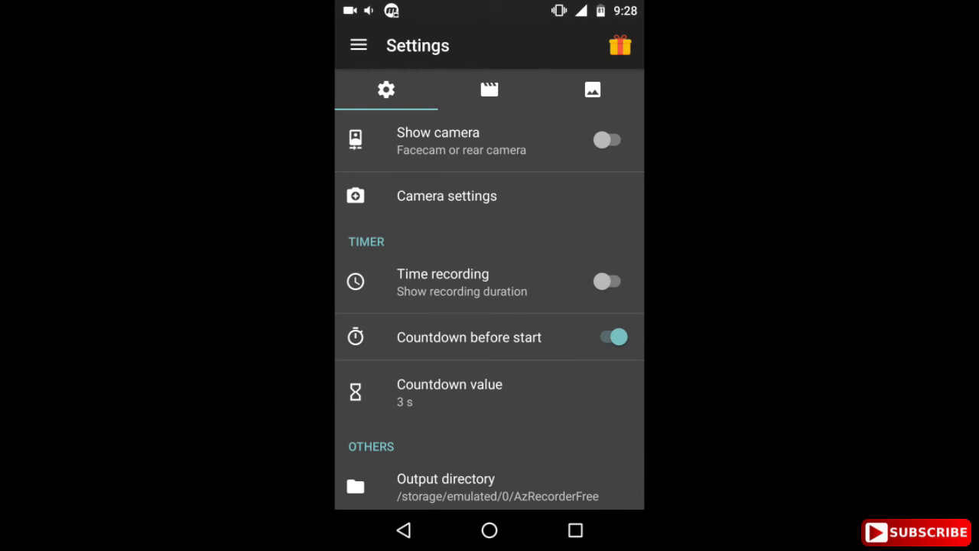
left_click(608, 140)
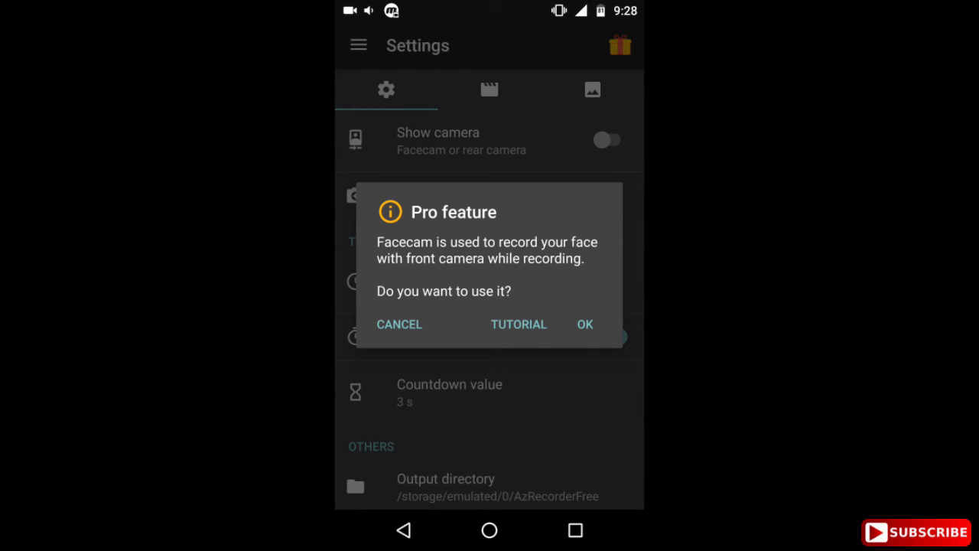
left_click(397, 324)
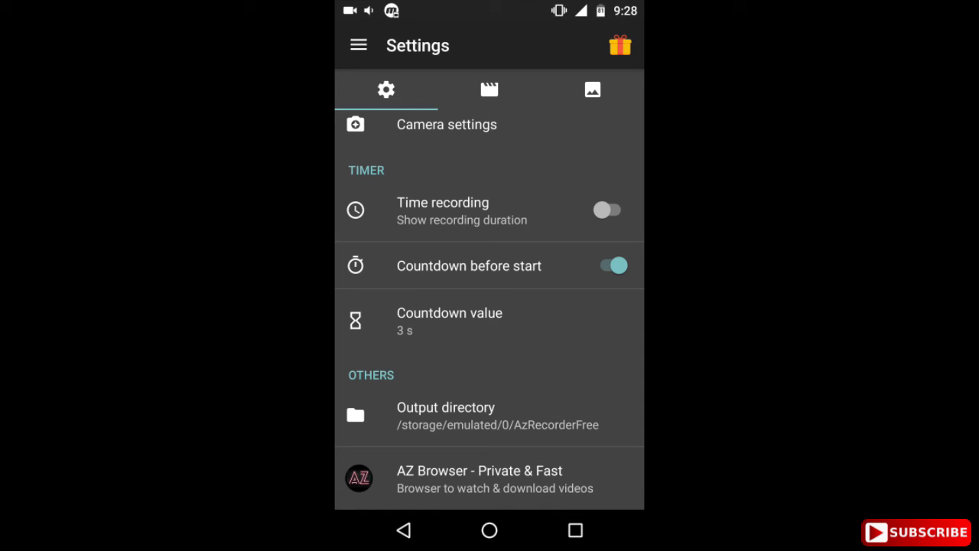
left_click(608, 208)
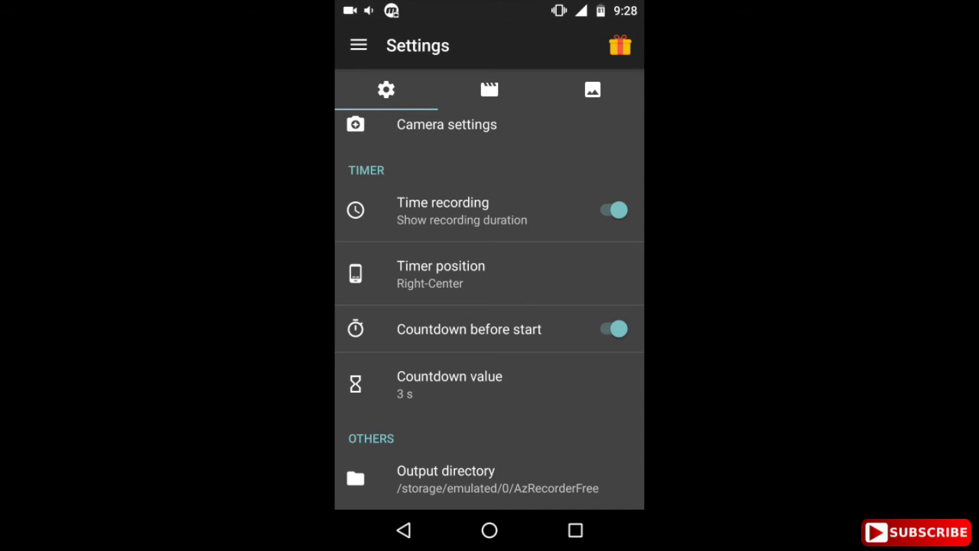
left_click(611, 210)
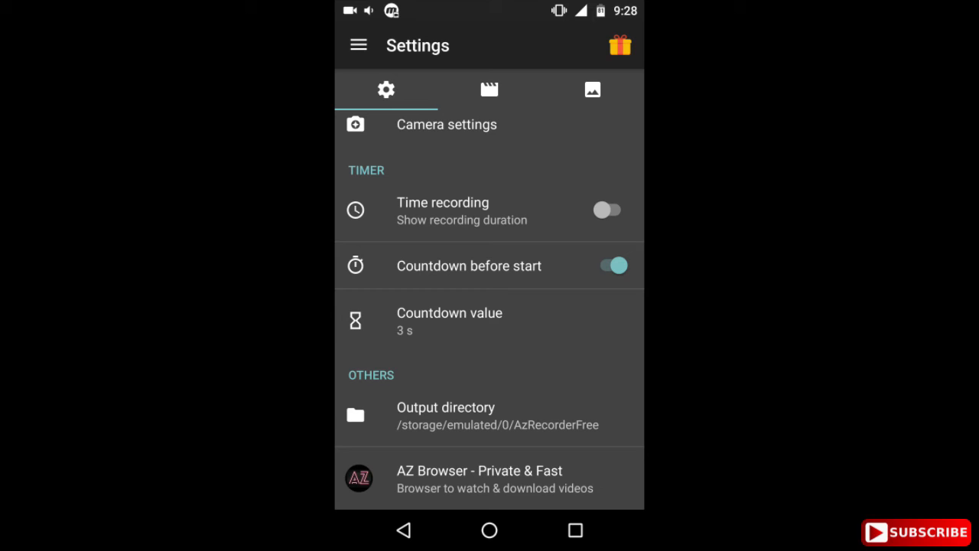
left_click(449, 321)
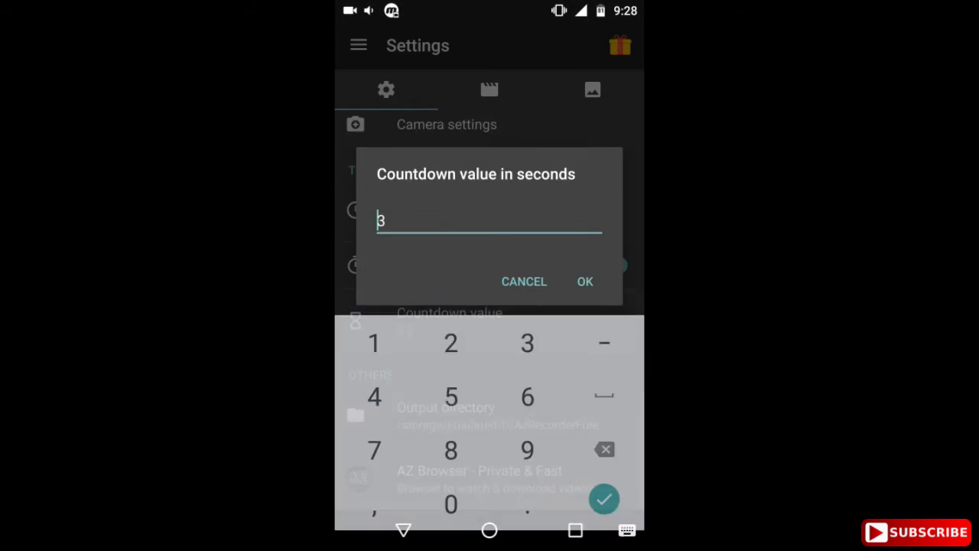
left_click(584, 282)
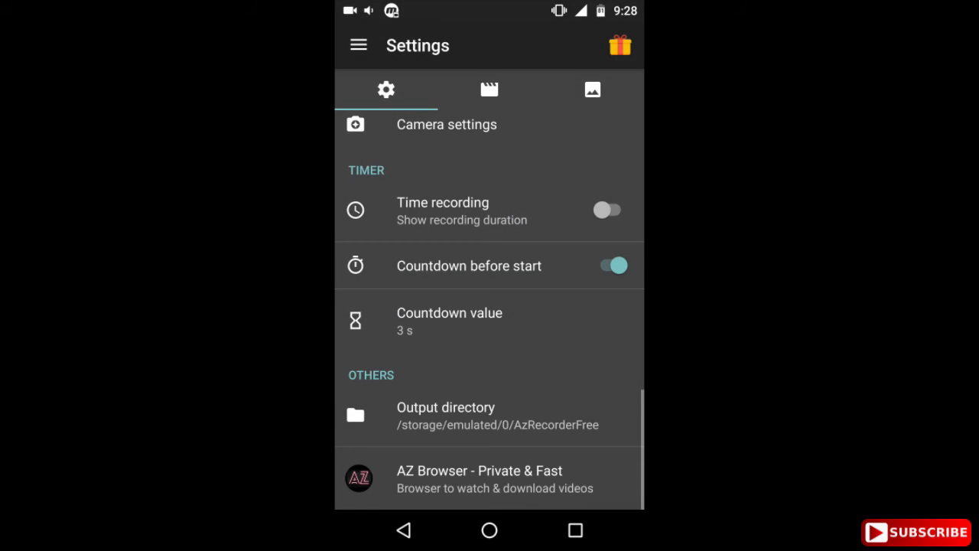
left_click(450, 320)
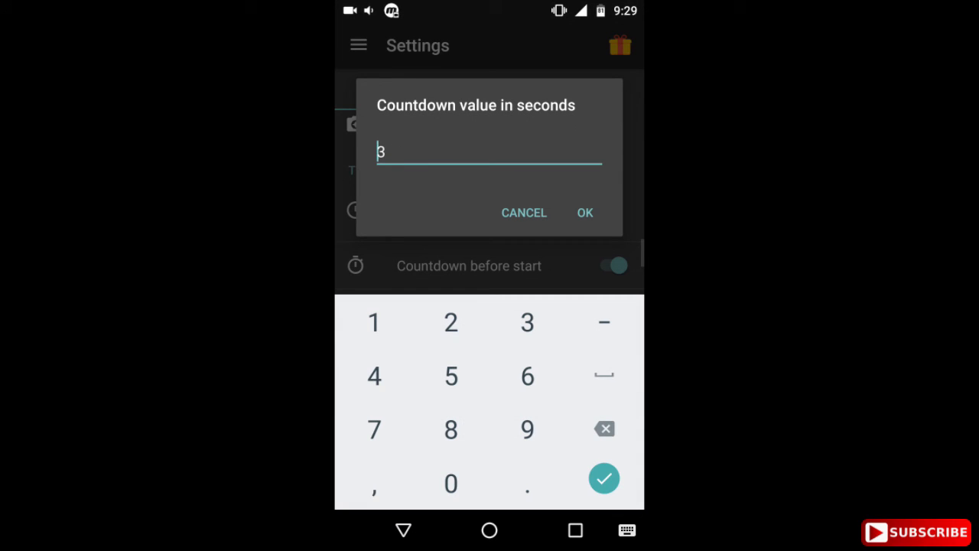
left_click(584, 211)
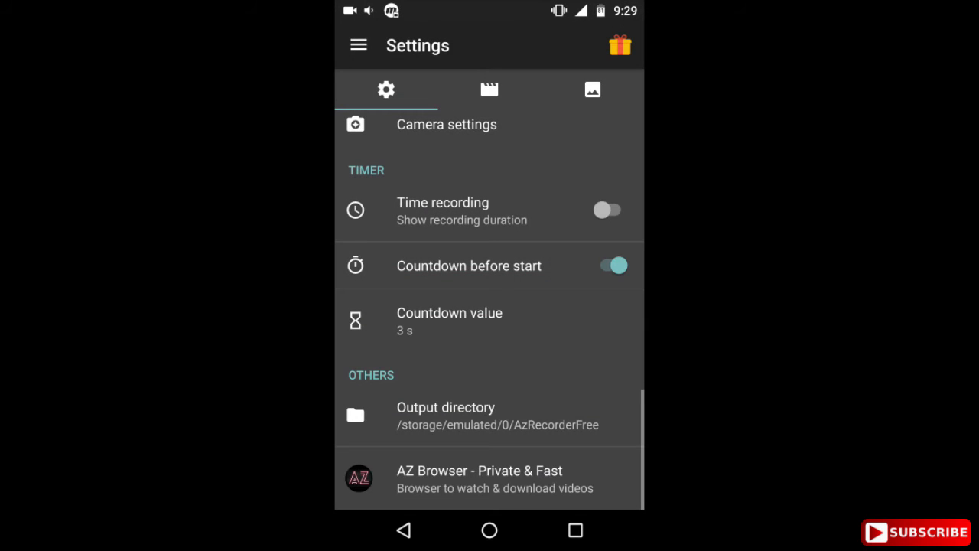
- Scroll down through the settings list
scroll("down", 3)
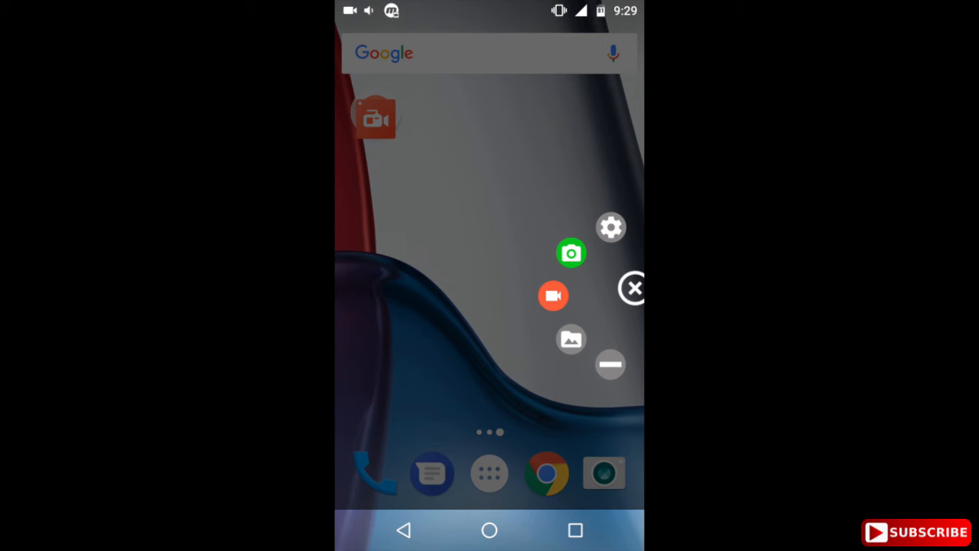
- Reopen the Videos and Screenshots lists and bring up the recording's delete/rename/share/compress menu
left_click(572, 339)
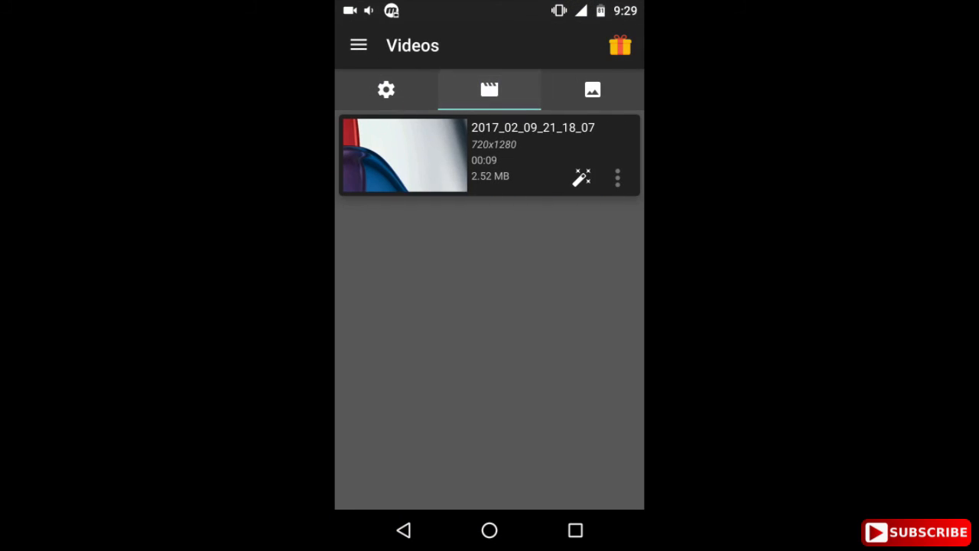
left_click(593, 89)
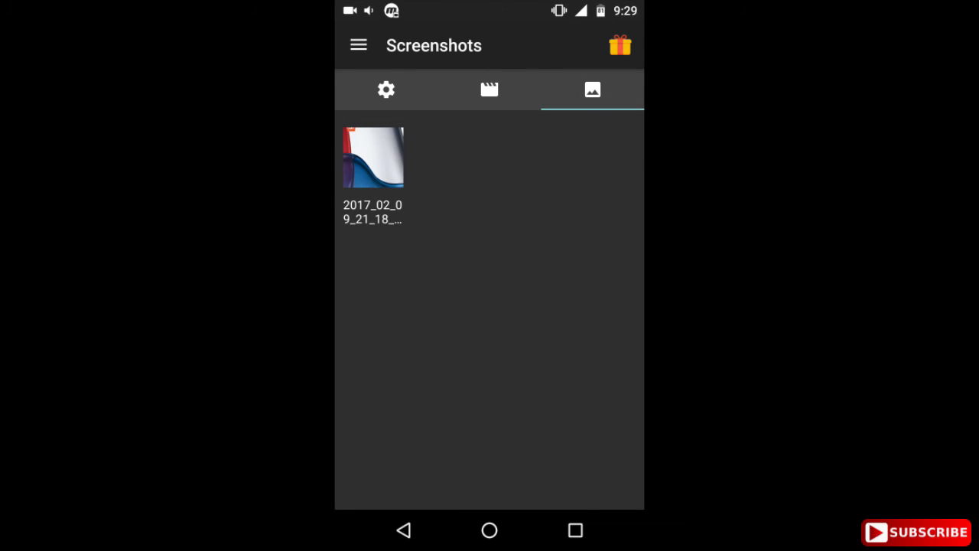
left_click(490, 89)
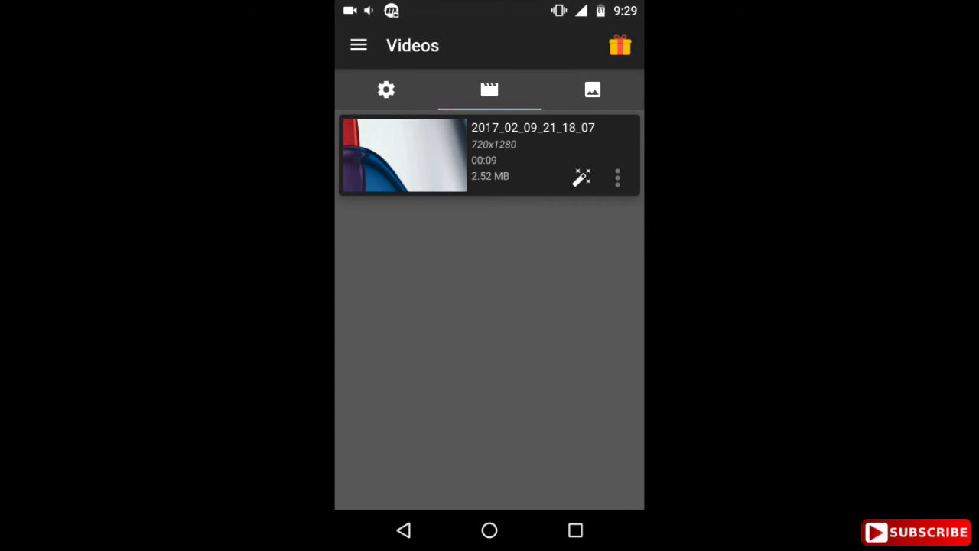
left_click(617, 177)
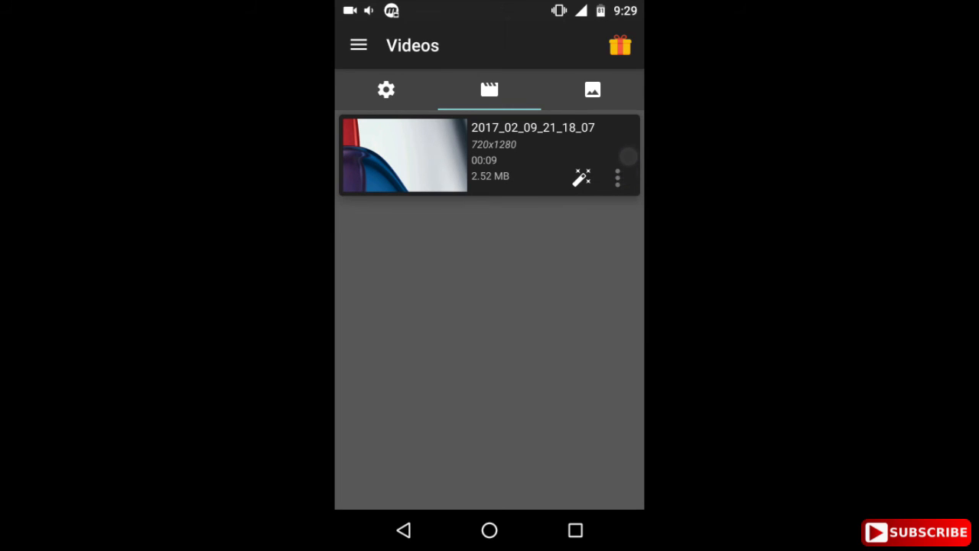
left_click(618, 177)
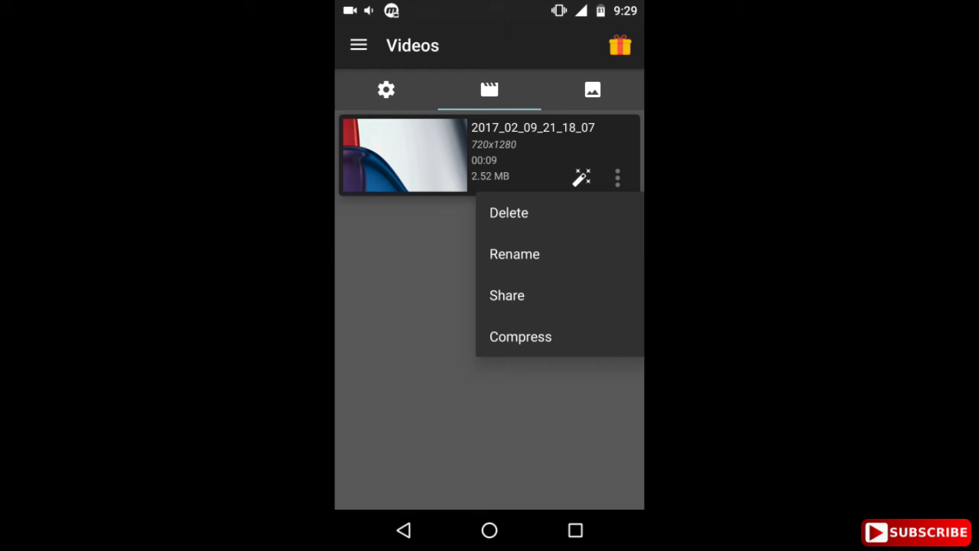
- Bring up the Compress Video dialog for the 720x1280, 2.52 MB recording
left_click(520, 337)
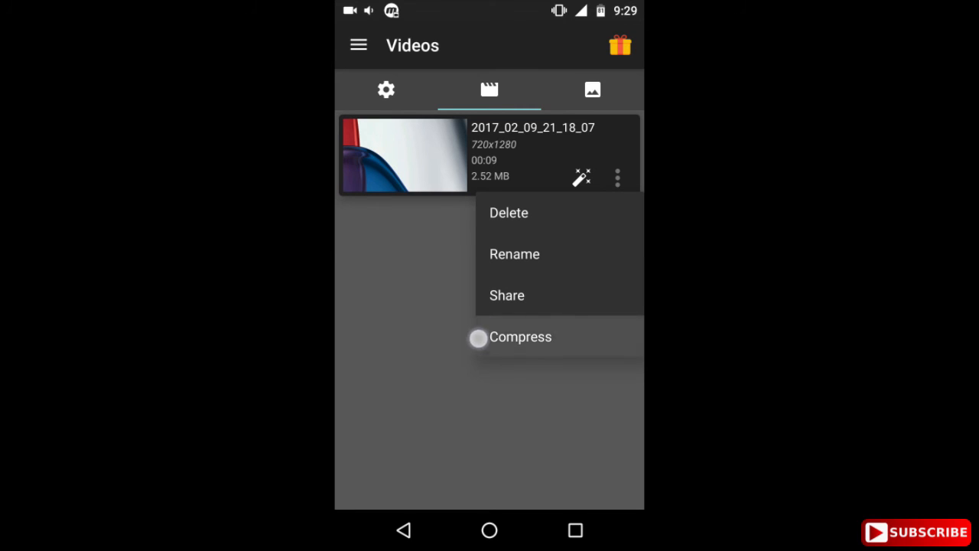
left_click(520, 336)
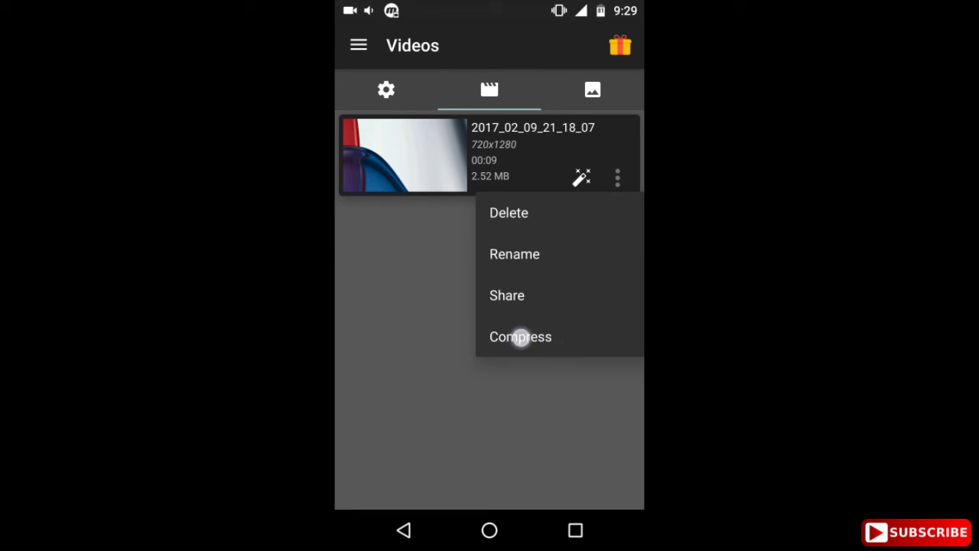
left_click(521, 337)
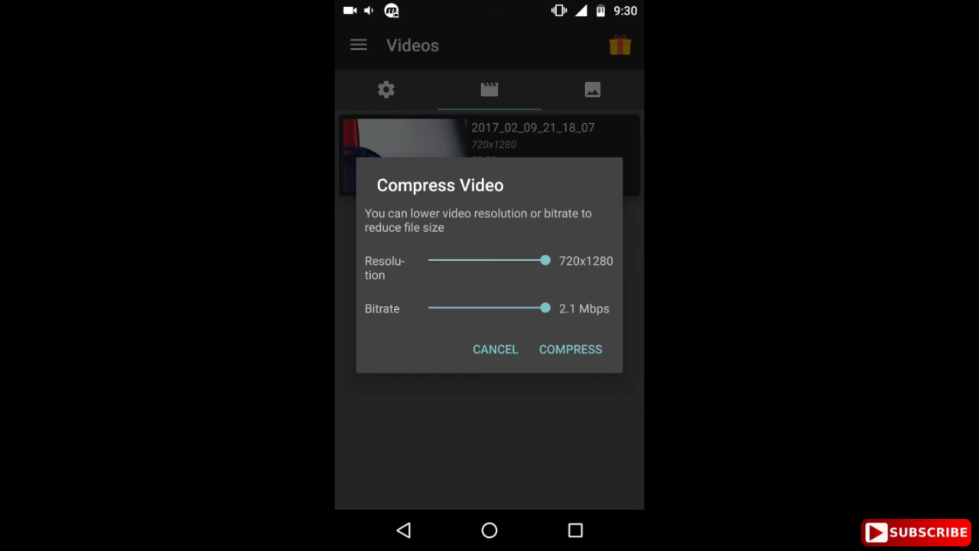
- Preview bitrate 0.2 then 2.1 Mbps and resolutions 586x1043 and 351x625 without applying
left_click_drag(546, 307, 428, 308)
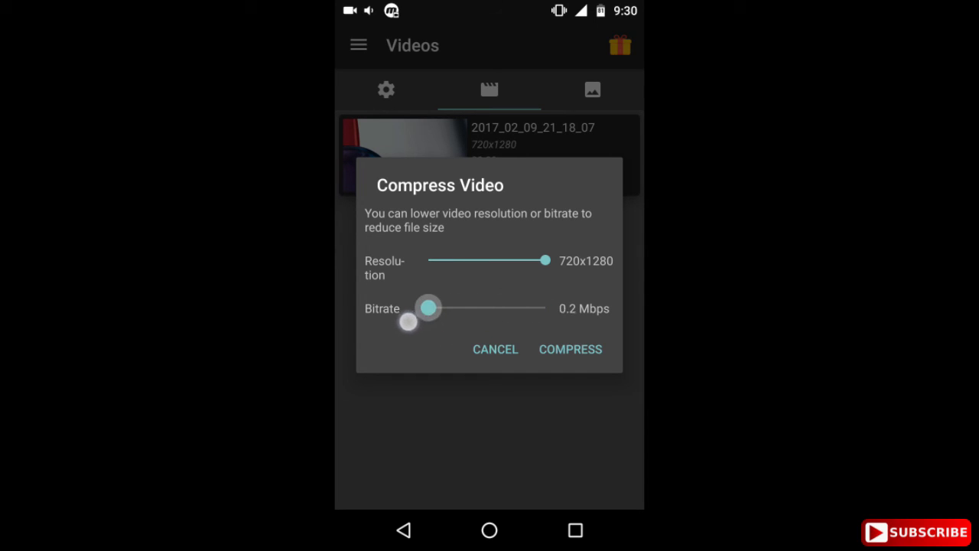
left_click_drag(428, 308, 544, 308)
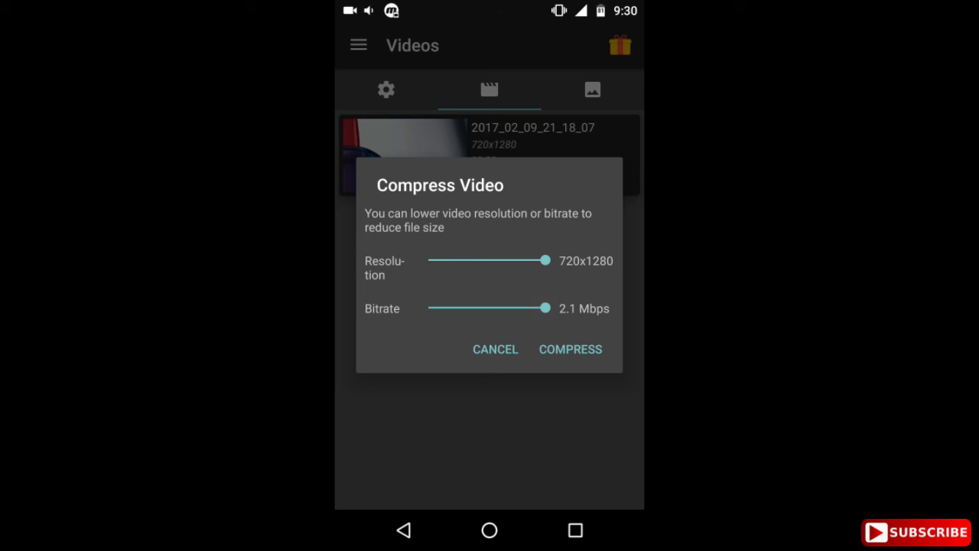
left_click_drag(545, 260, 511, 260)
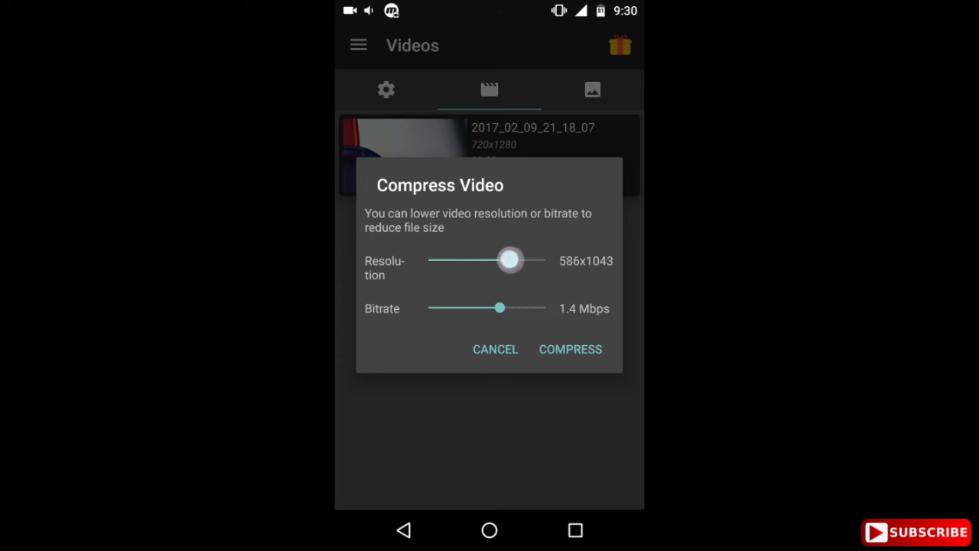
left_click_drag(511, 260, 450, 260)
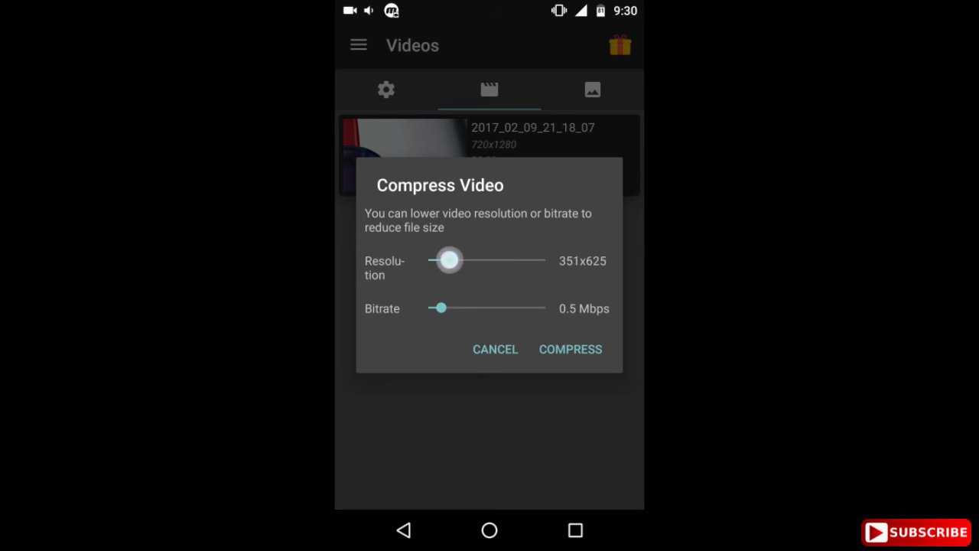
left_click_drag(449, 260, 493, 260)
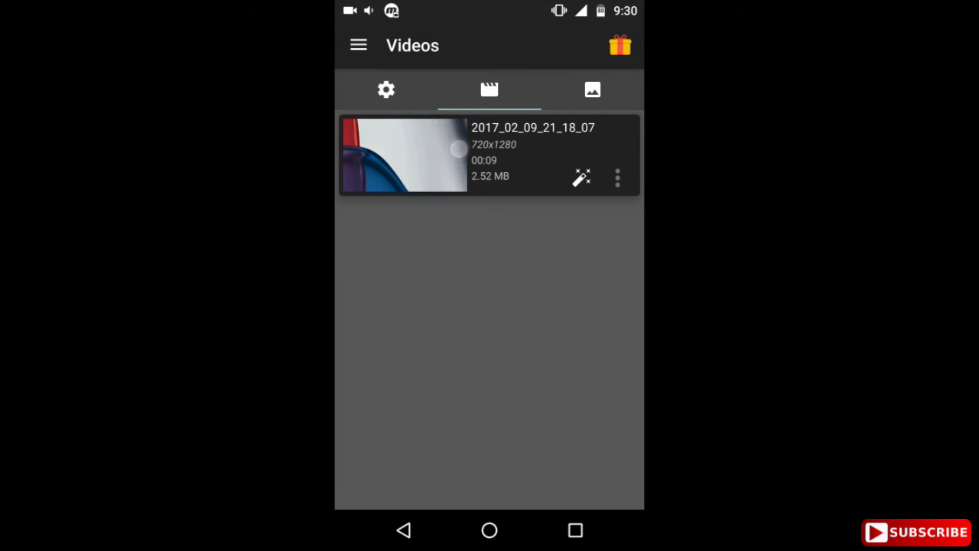
left_click(404, 155)
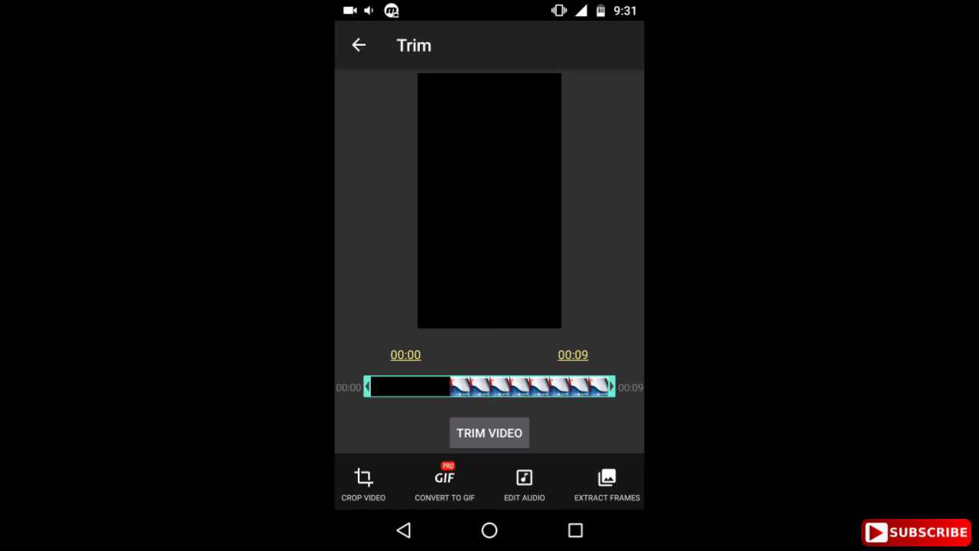
left_click(444, 482)
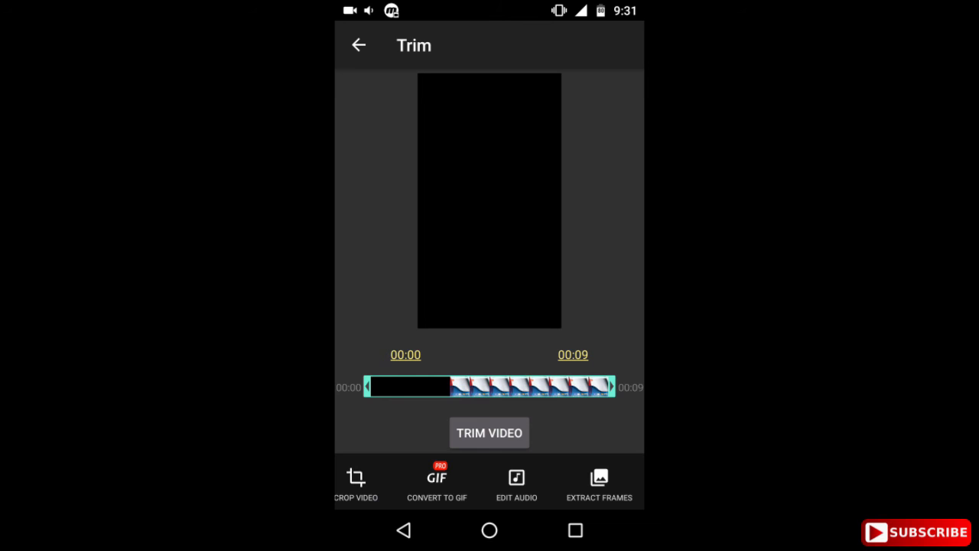
left_click_drag(367, 385, 456, 386)
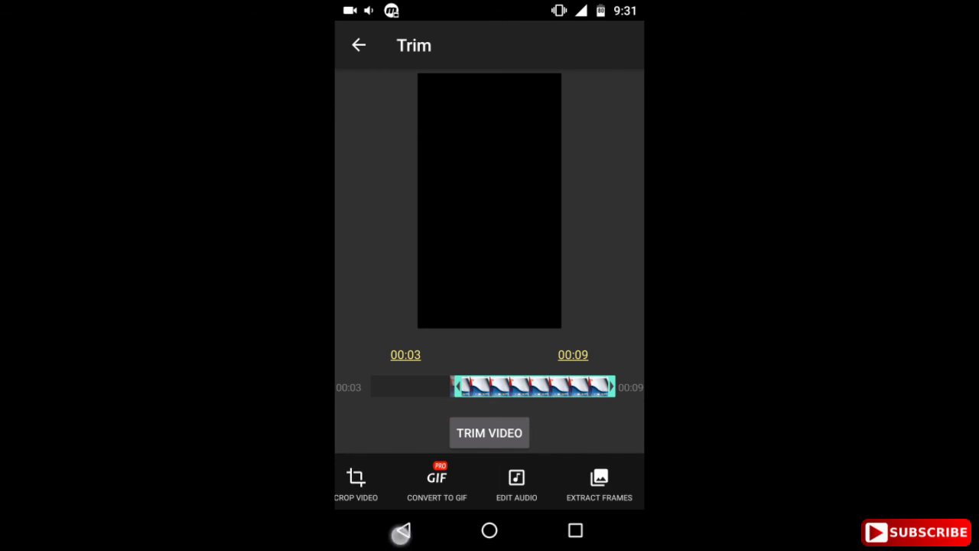
left_click(358, 44)
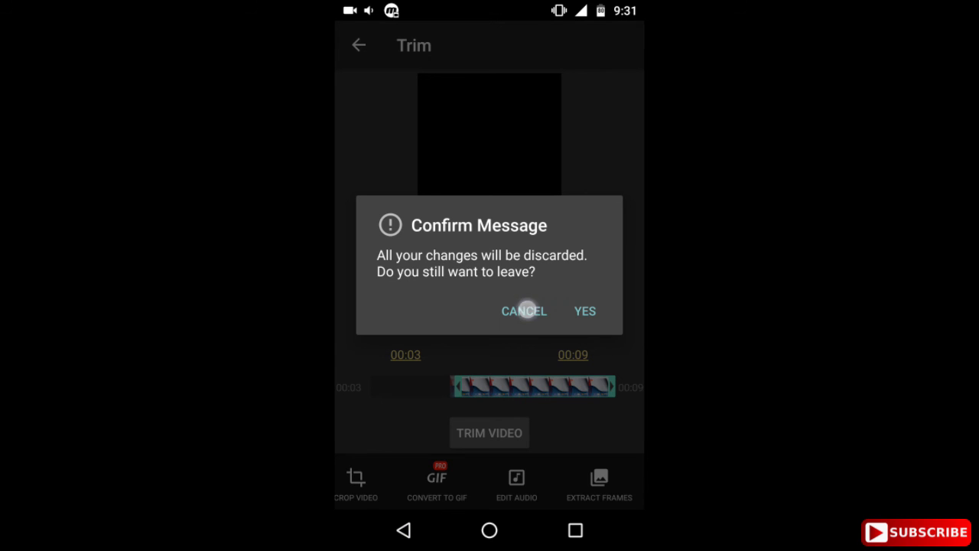
left_click(523, 310)
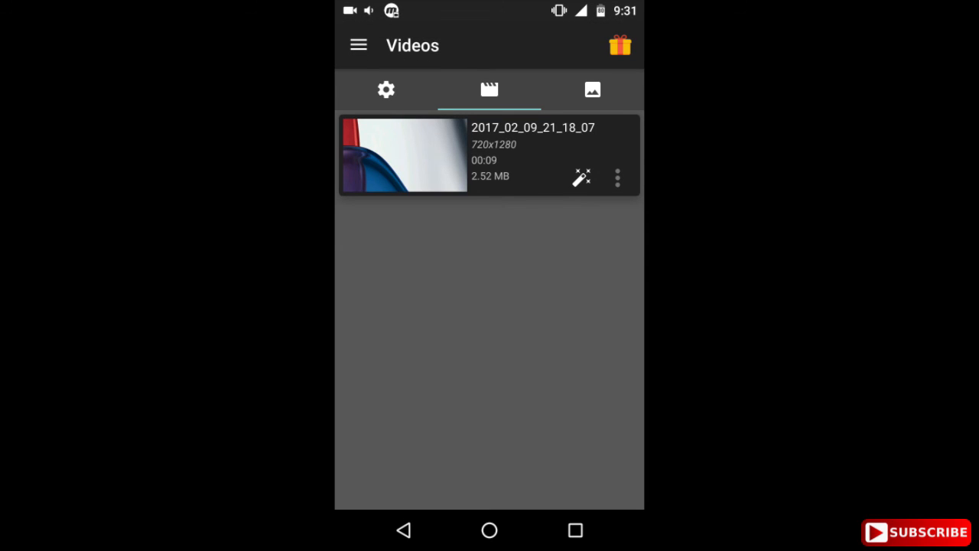
- Open screenshot 2017_02_09_21_18_27.png in the crop editor with shape and ratio options
left_click(592, 89)
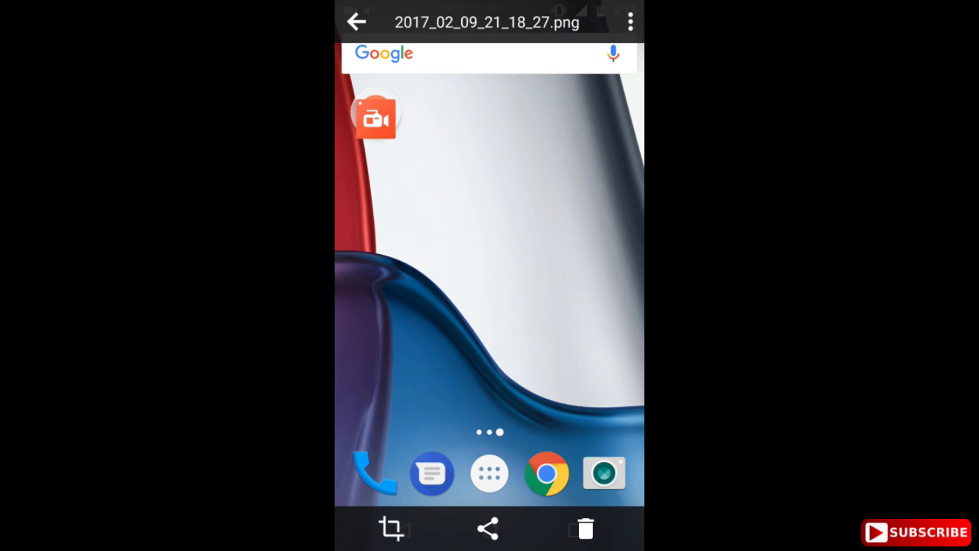
left_click(392, 529)
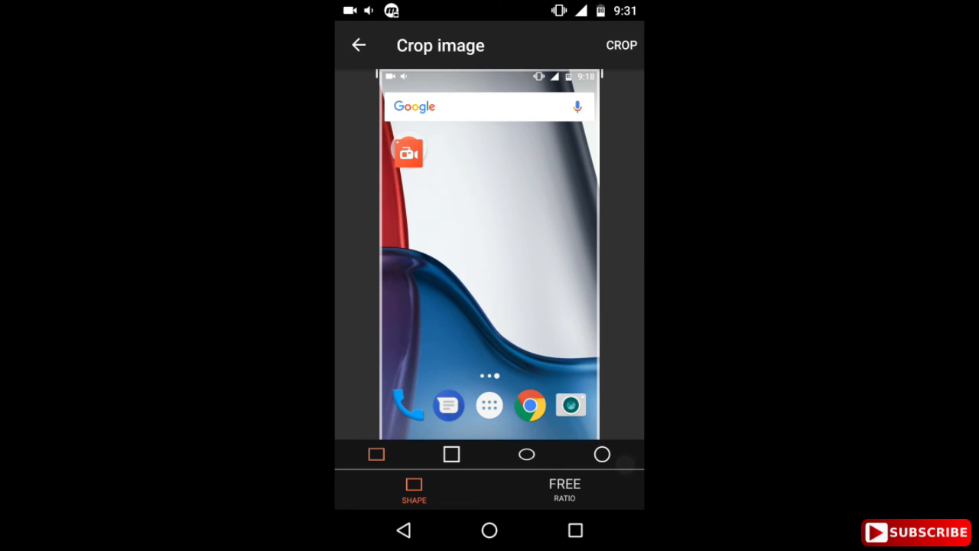
- Crop the screenshot to a circular 1:1 frame, saving 2017_02_09_21_32_14.png
left_click(449, 453)
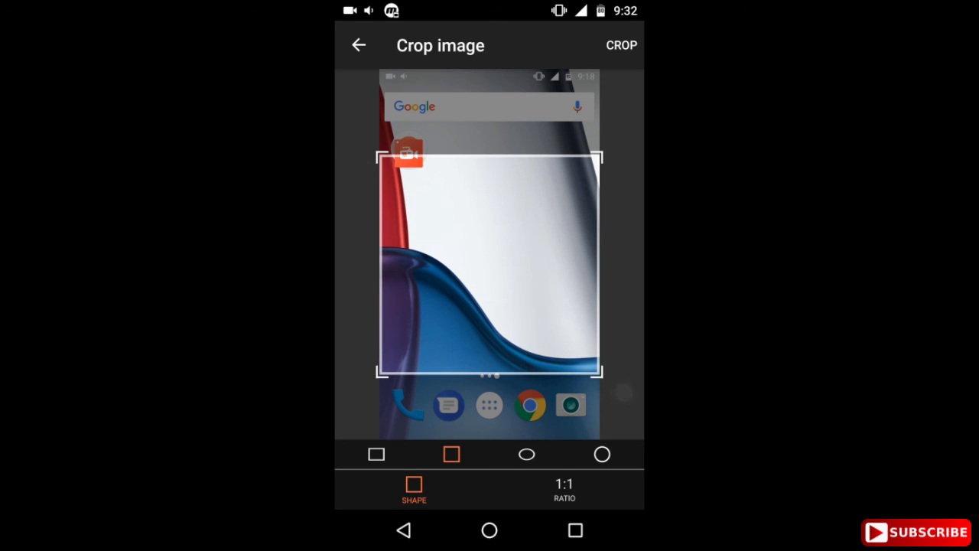
left_click(526, 453)
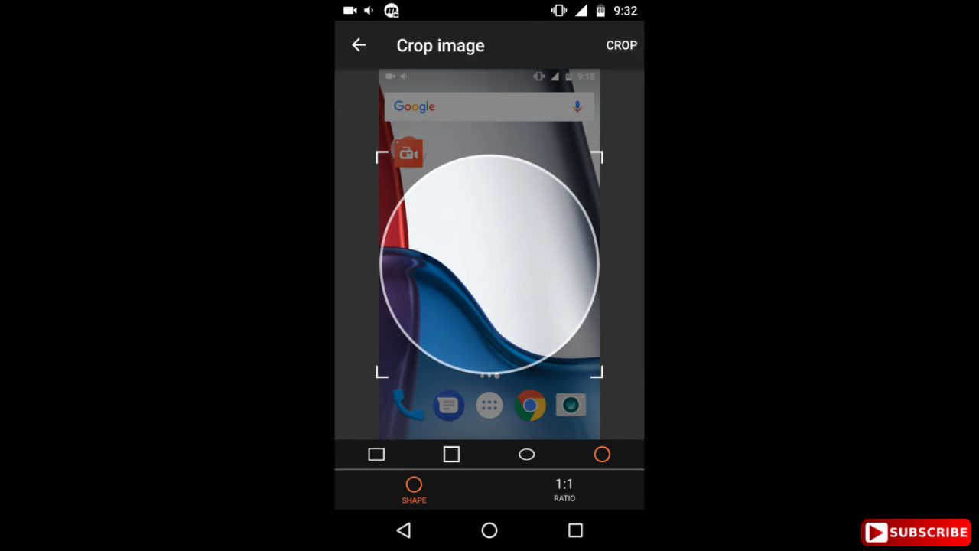
left_click(621, 46)
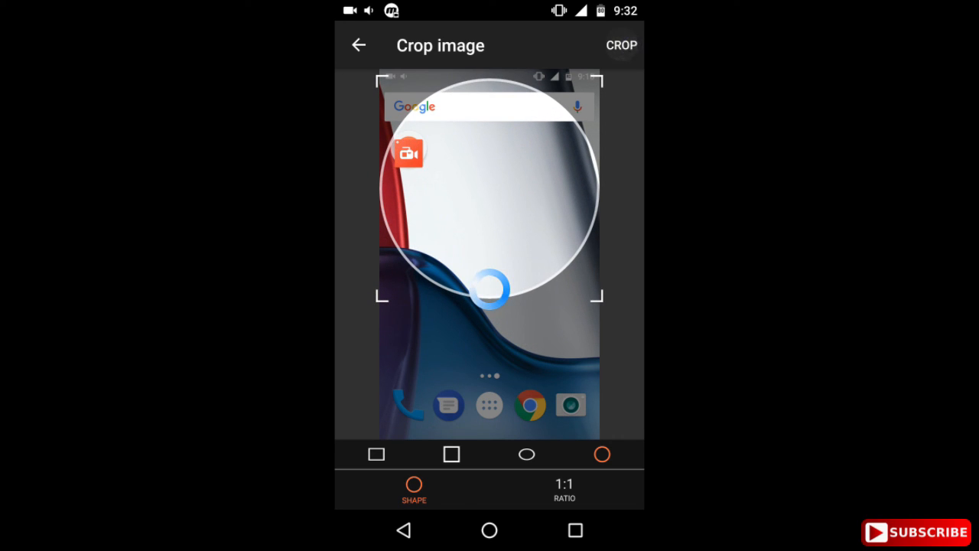
left_click(621, 46)
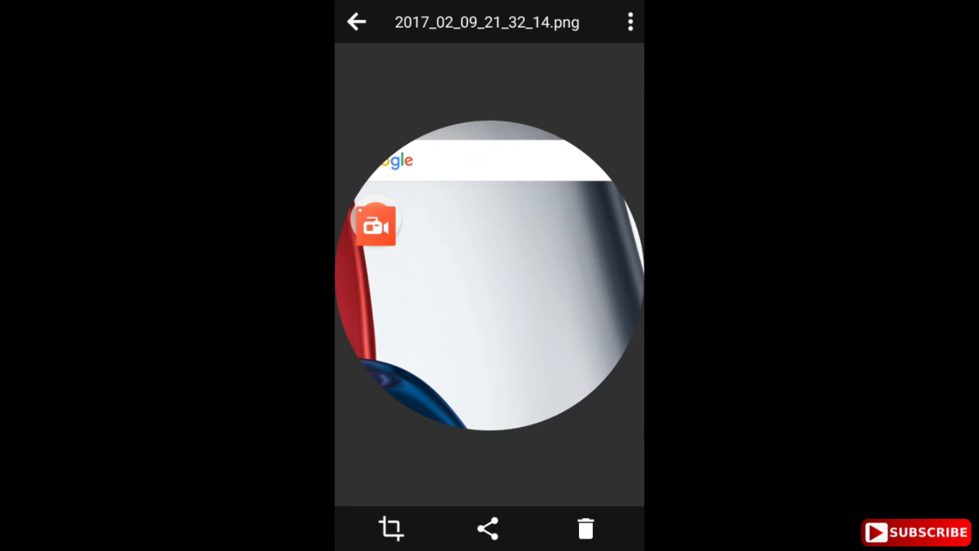